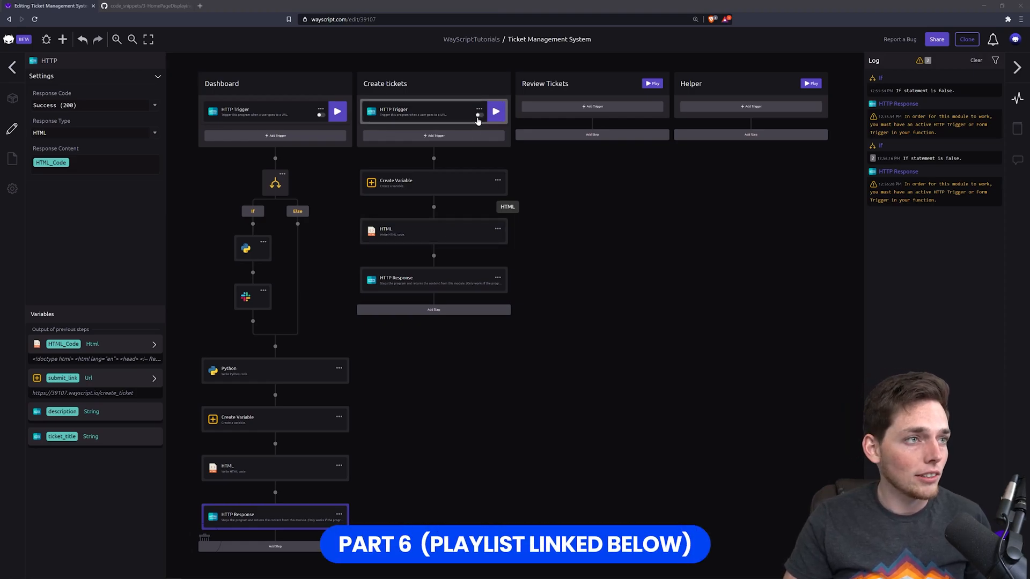
# Activate the Dashboard trigger and open the Create tickets create_ticket endpoint page
pyautogui.click(420, 111)
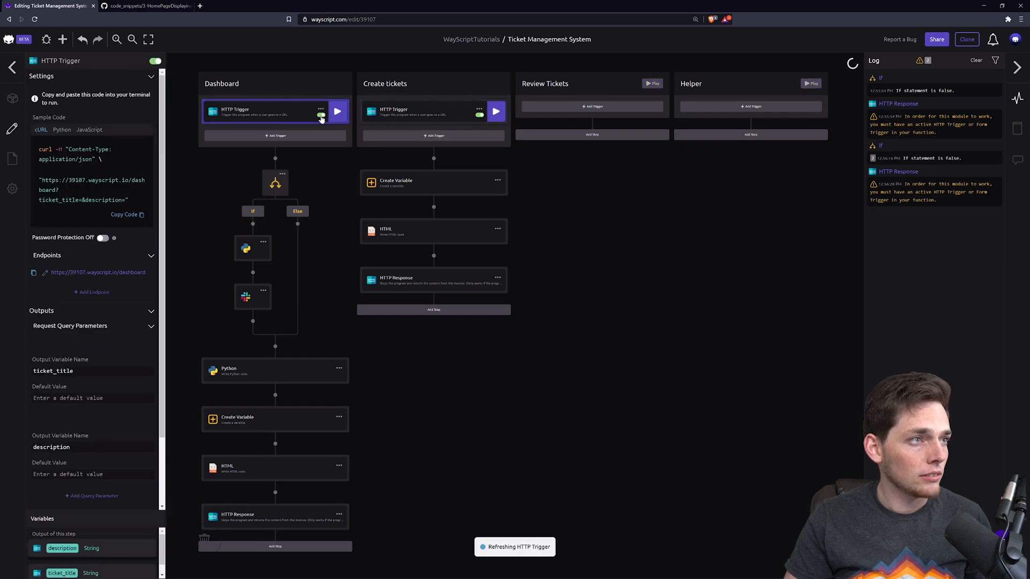
pyautogui.click(432, 112)
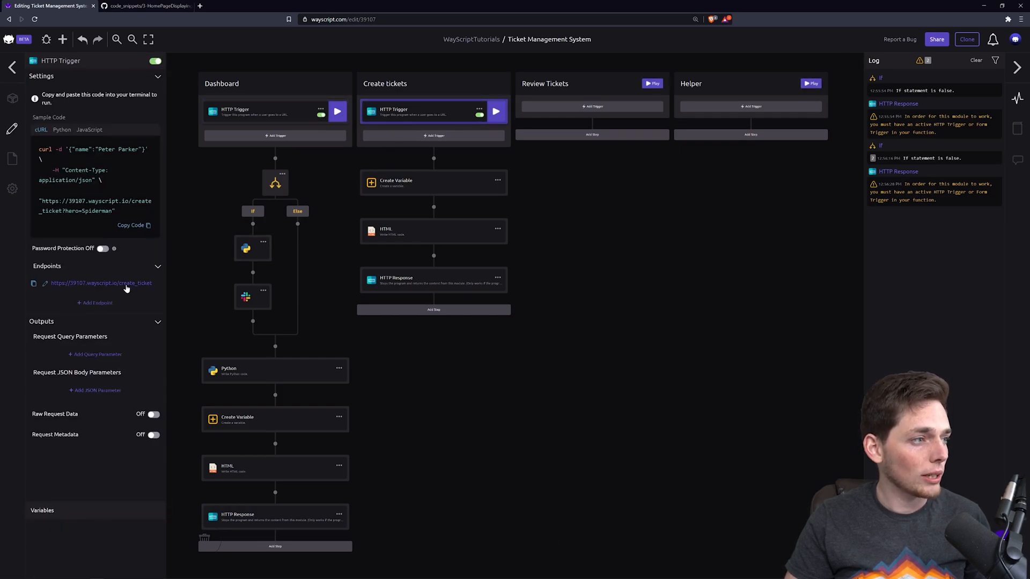
pyautogui.click(101, 283)
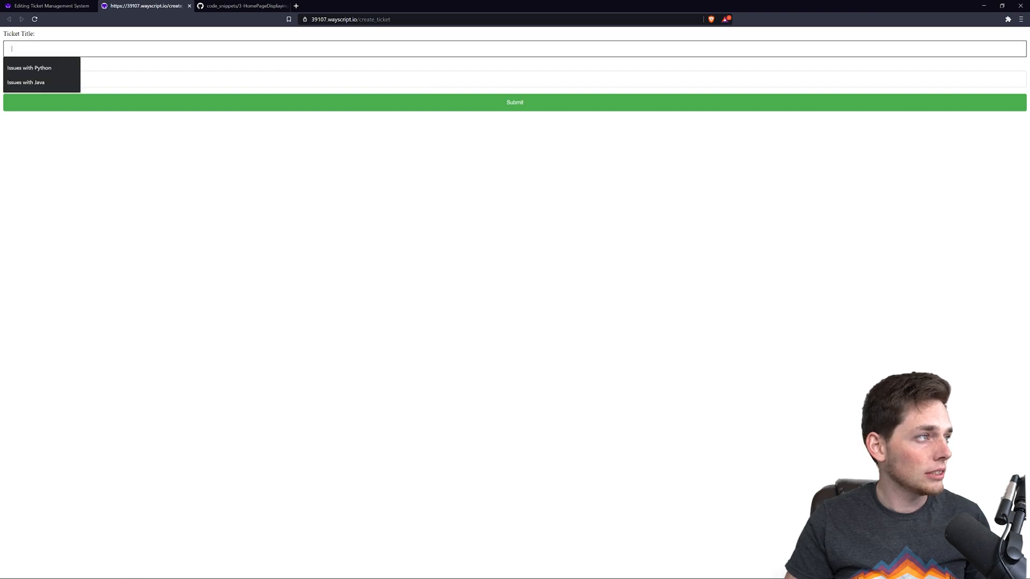
# Submit ticket 'Issues with Java' with description 'Think it's because of this' and view it
pyautogui.click(26, 82)
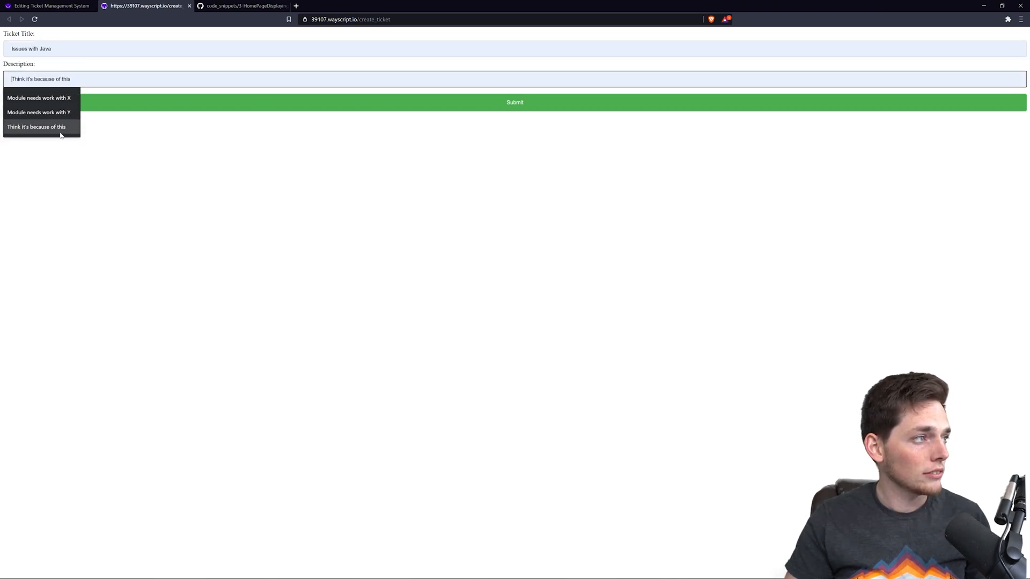
pyautogui.click(515, 102)
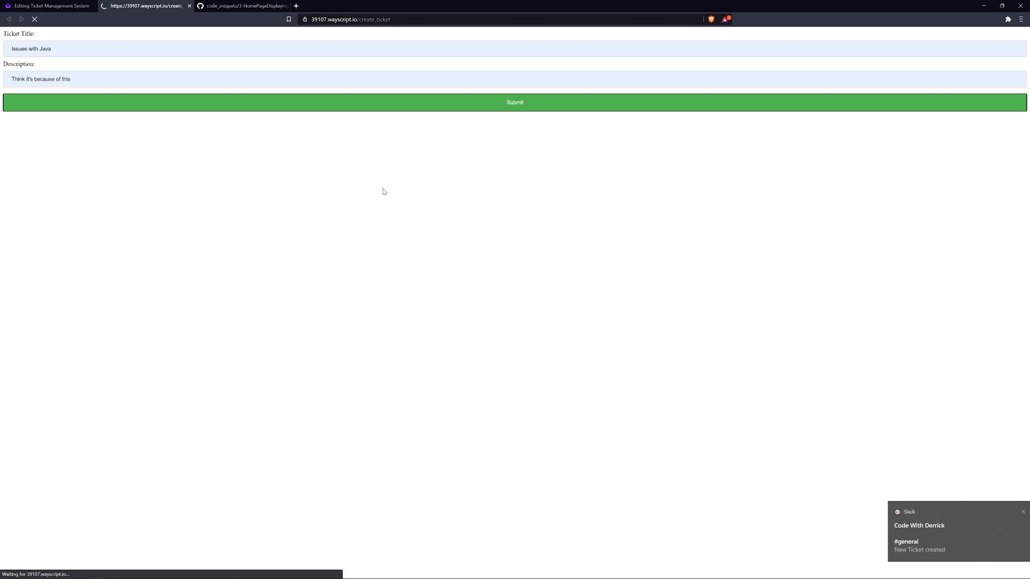
pyautogui.click(514, 102)
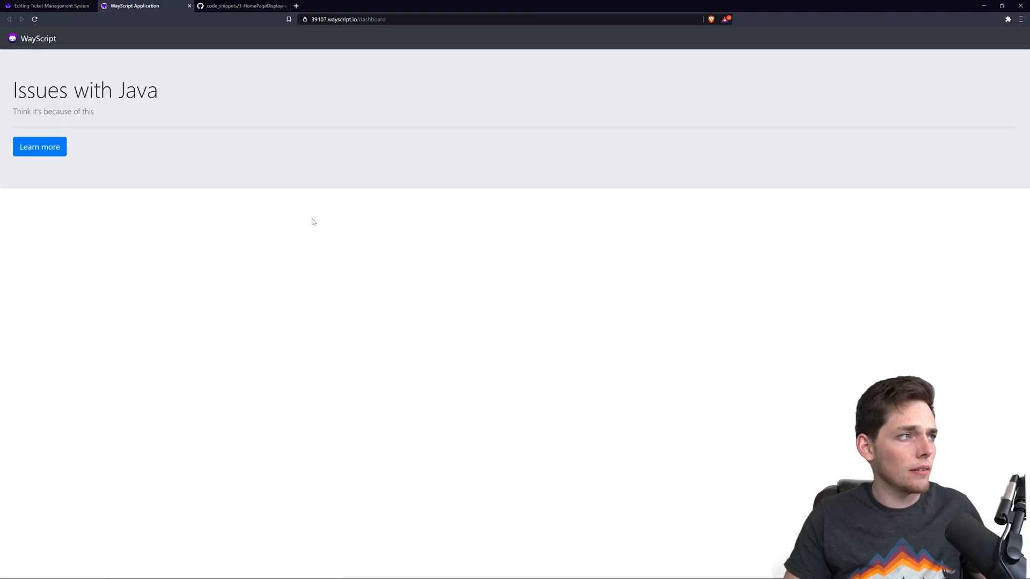
pyautogui.moveTo(338, 204)
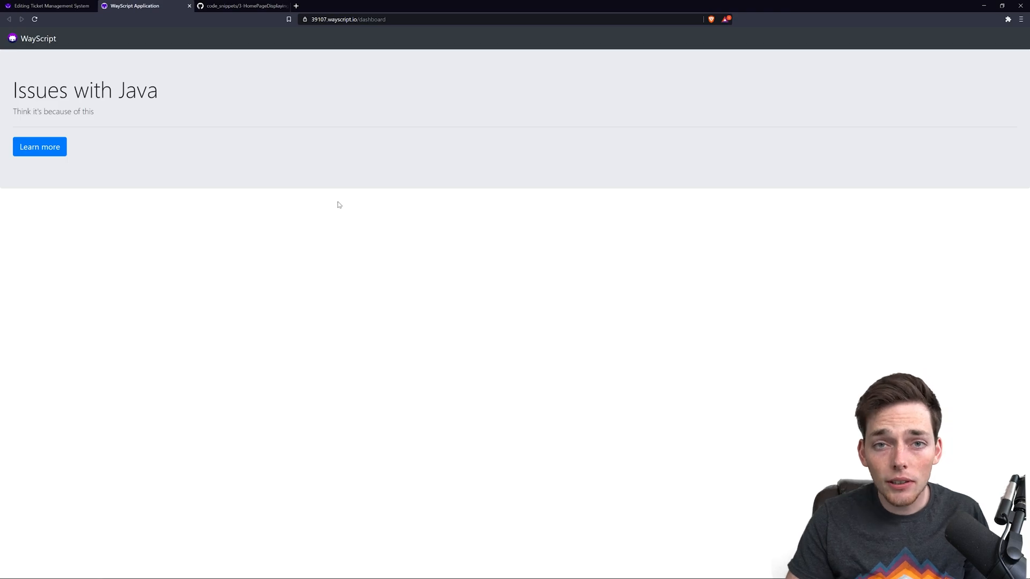
pyautogui.moveTo(145, 120)
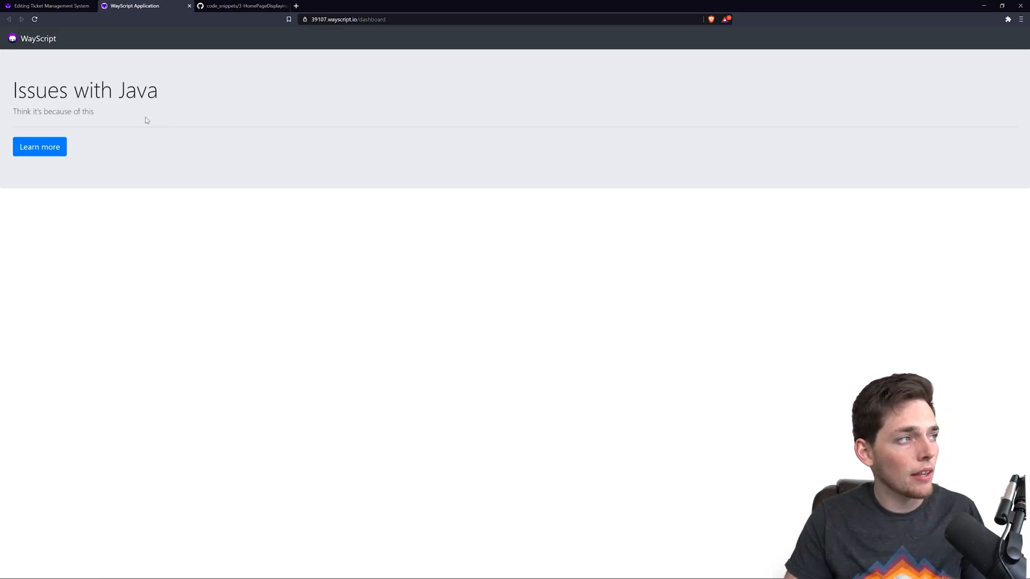
pyautogui.moveTo(151, 122)
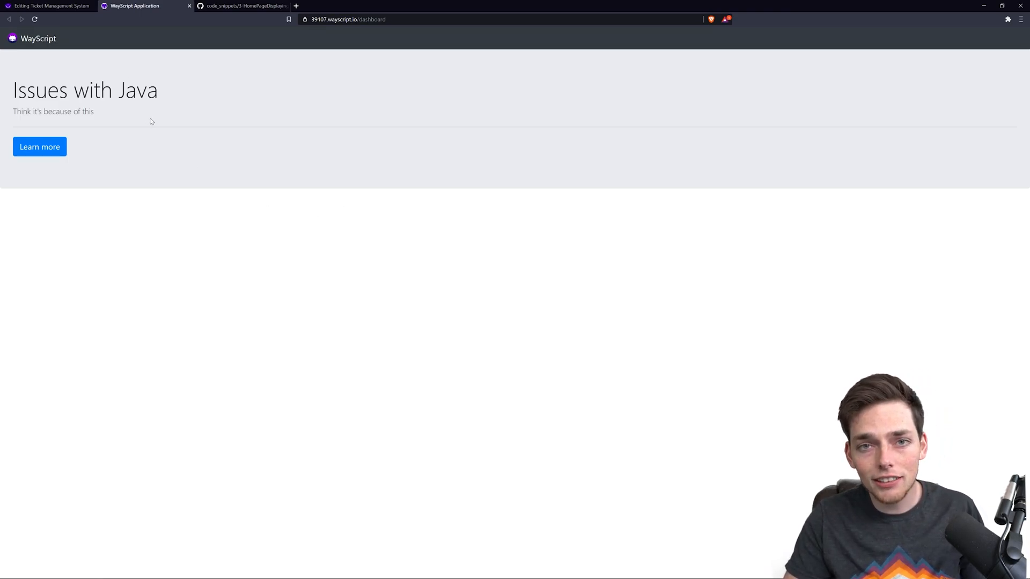
pyautogui.moveTo(102, 156)
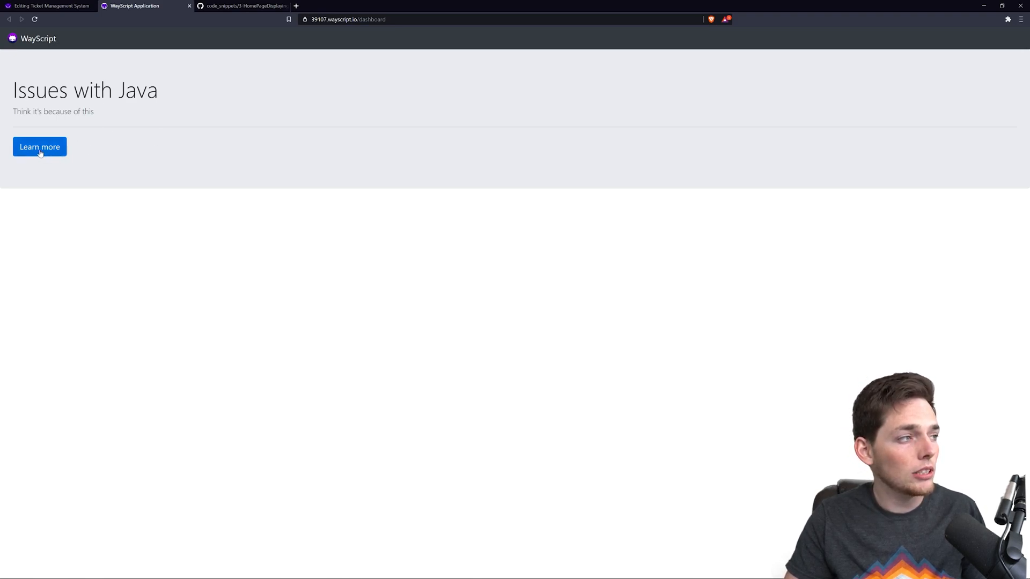
pyautogui.moveTo(39, 146)
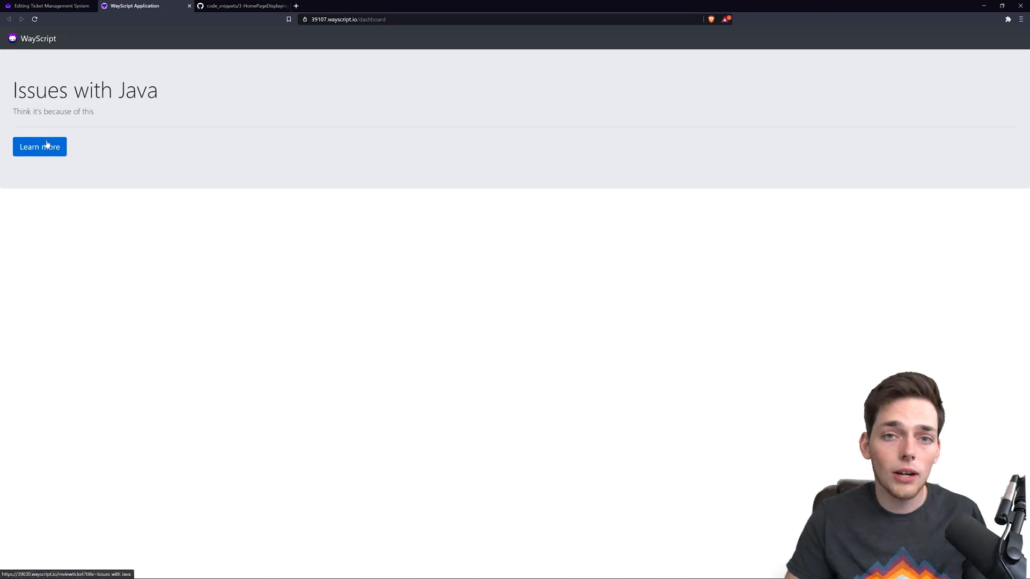
pyautogui.click(49, 6)
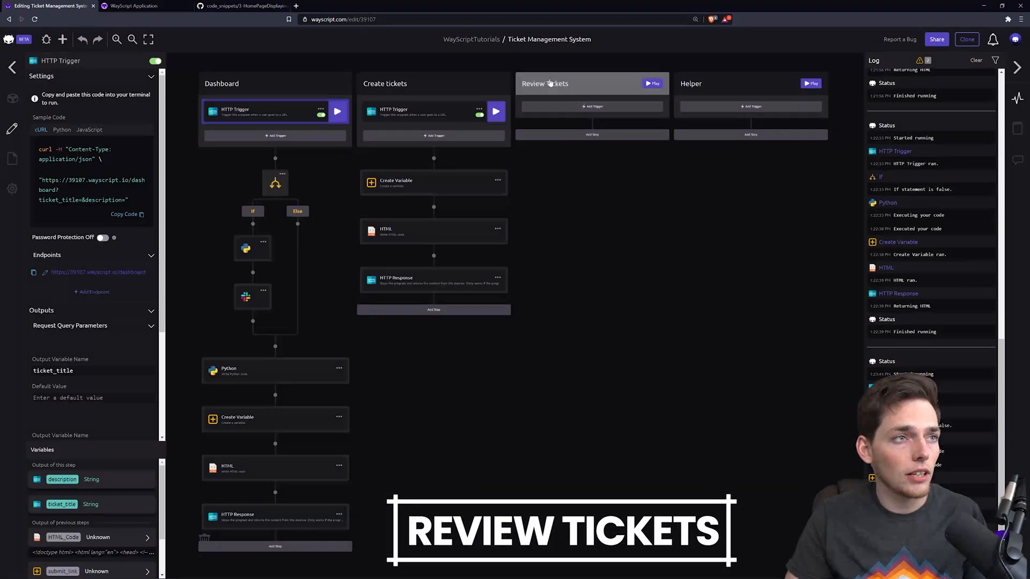
pyautogui.moveTo(599, 295)
pyautogui.write('ht')
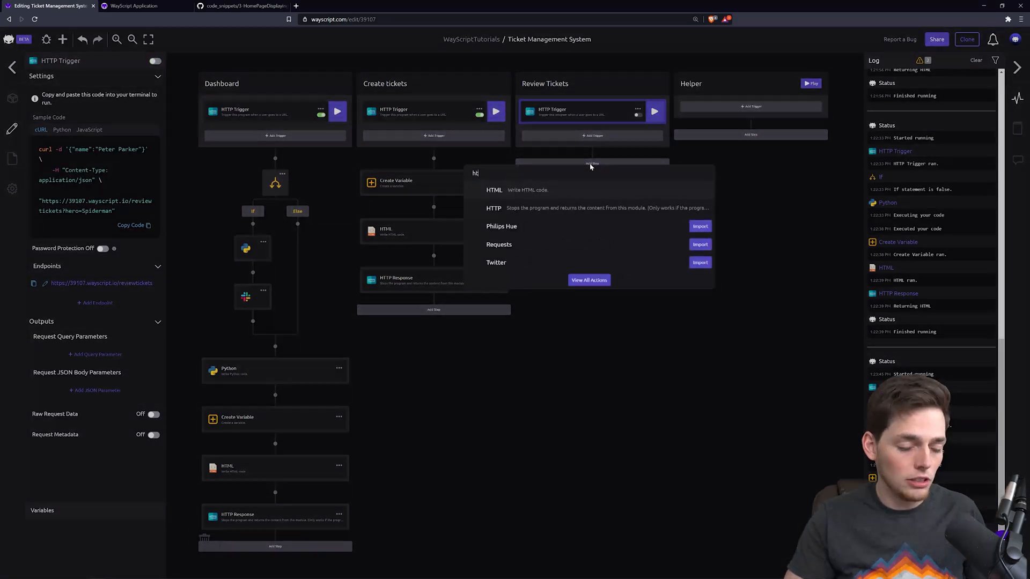
# Add HTTP Response and HTML steps to the Review Tickets workflow
pyautogui.click(494, 207)
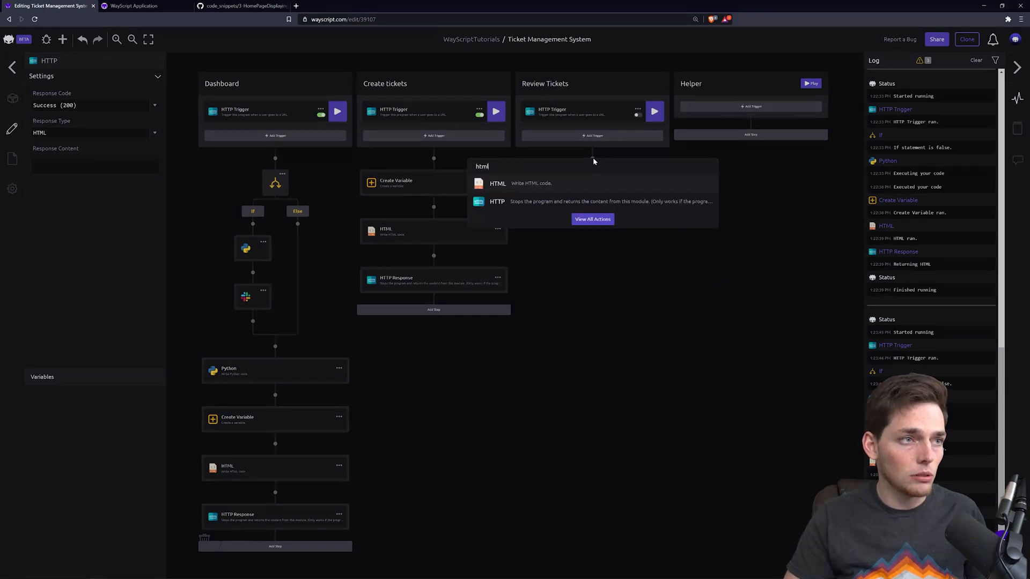
pyautogui.click(497, 183)
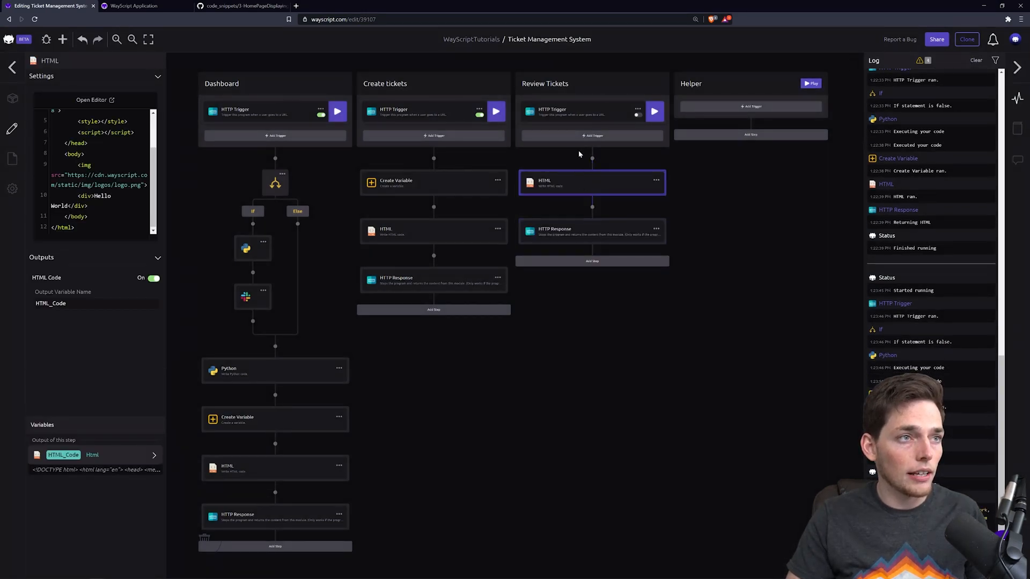
pyautogui.moveTo(432, 123)
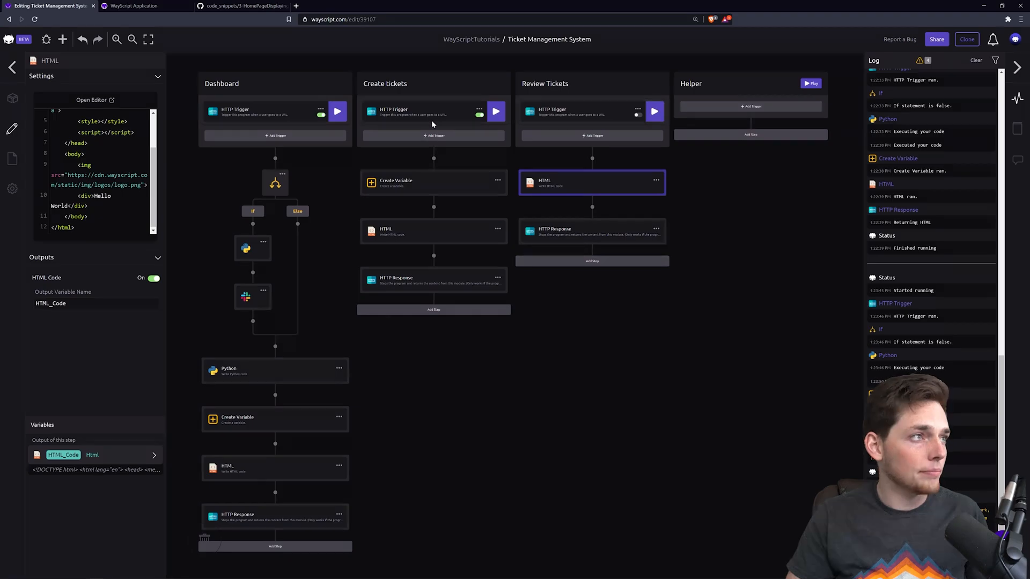
# Copy the 6-HTMLForReviewingTicketsPage.html code from GitHub and return to WayScript
pyautogui.click(242, 6)
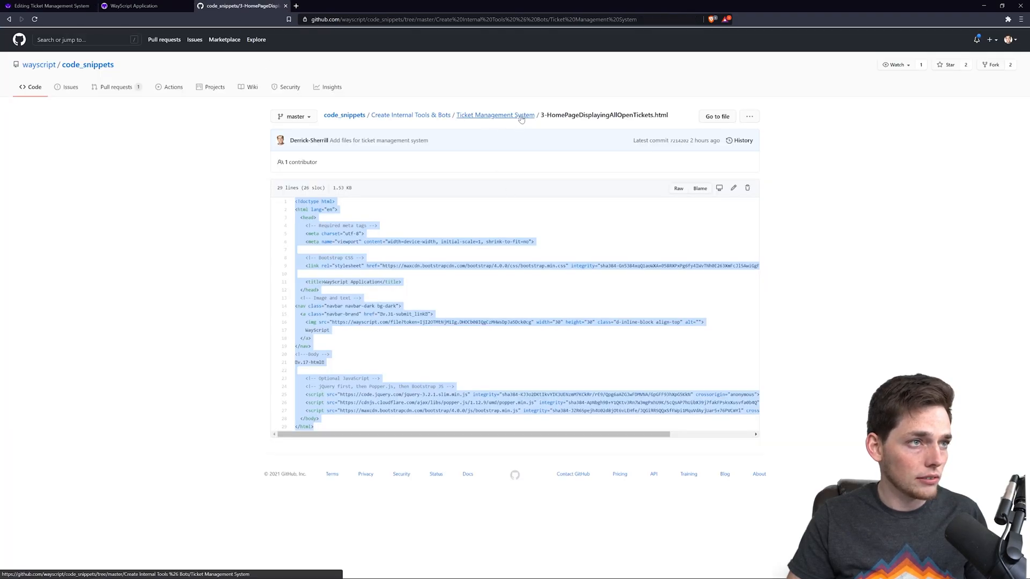
pyautogui.click(494, 115)
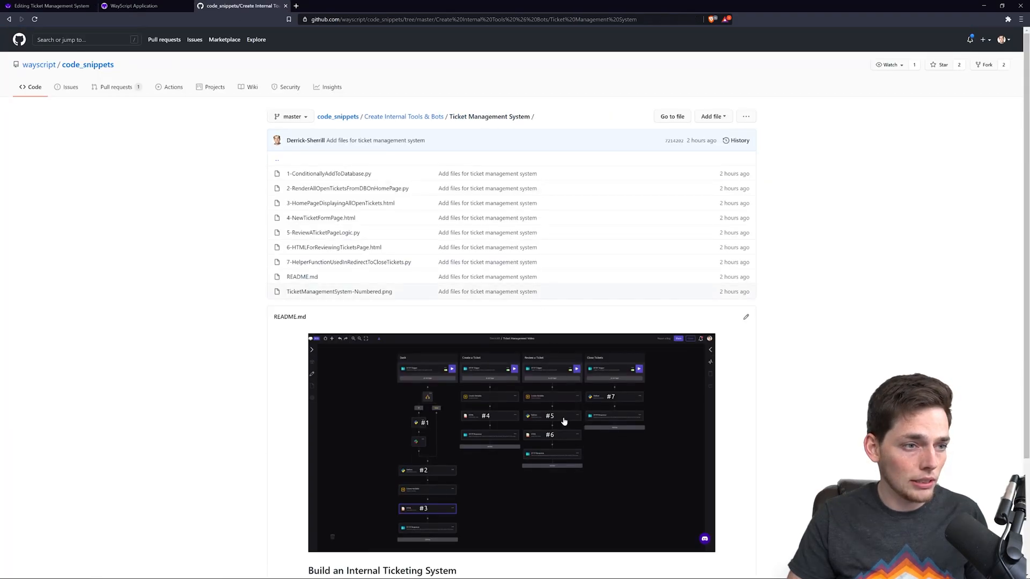
pyautogui.moveTo(555, 440)
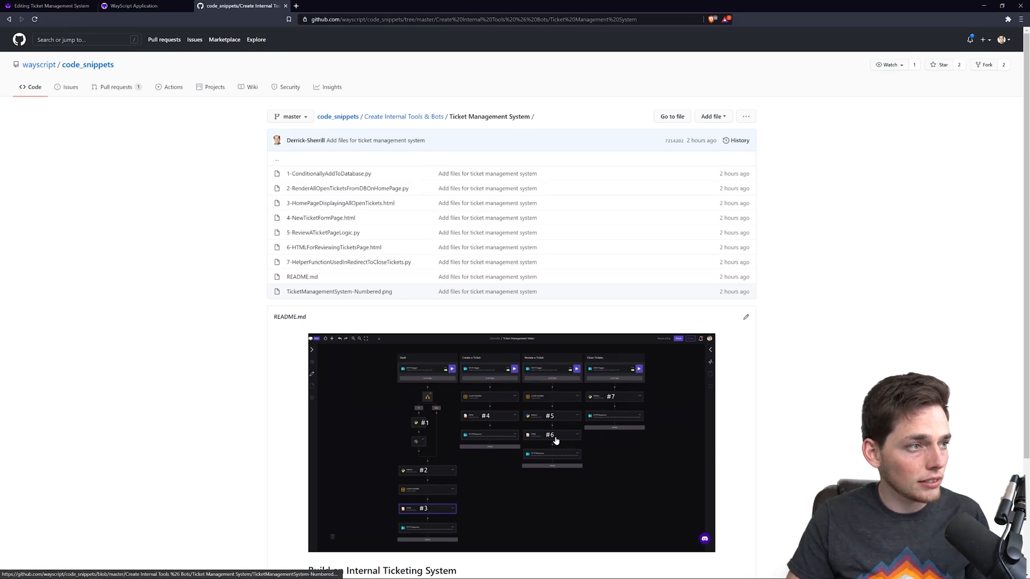
pyautogui.click(333, 247)
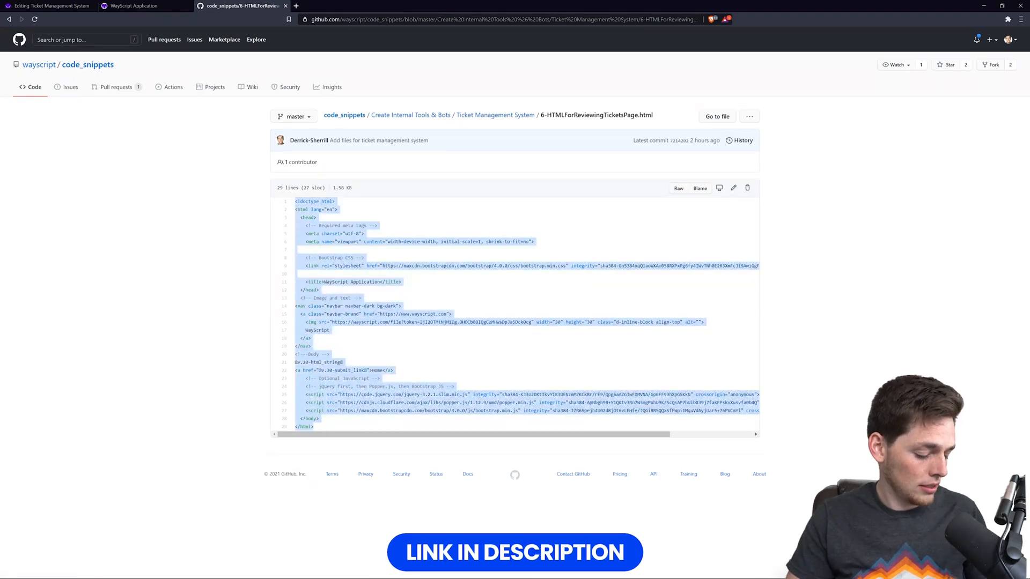
pyautogui.click(46, 6)
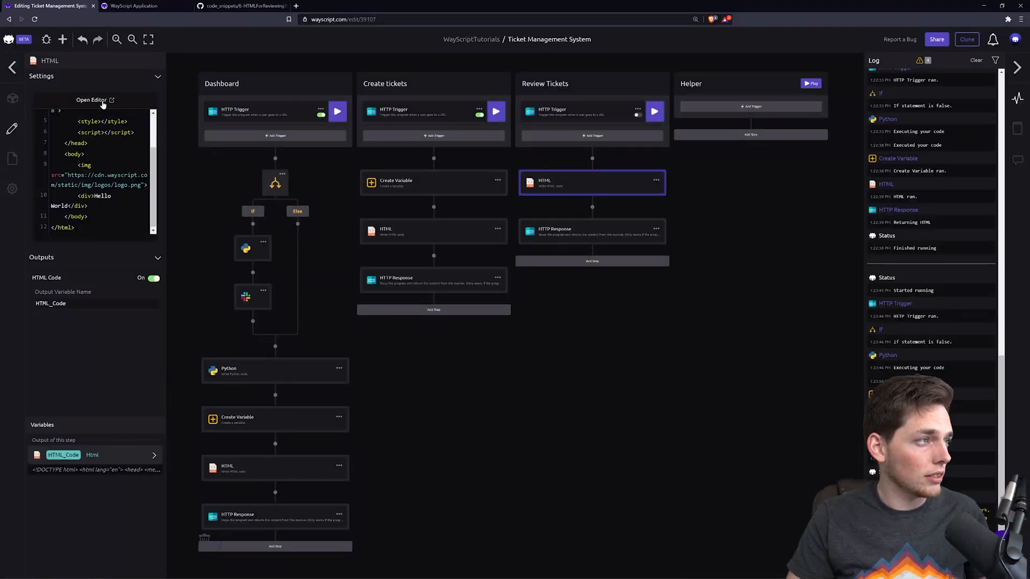
# Paste the review-page HTML into the HTML step's full editor and save
pyautogui.click(91, 100)
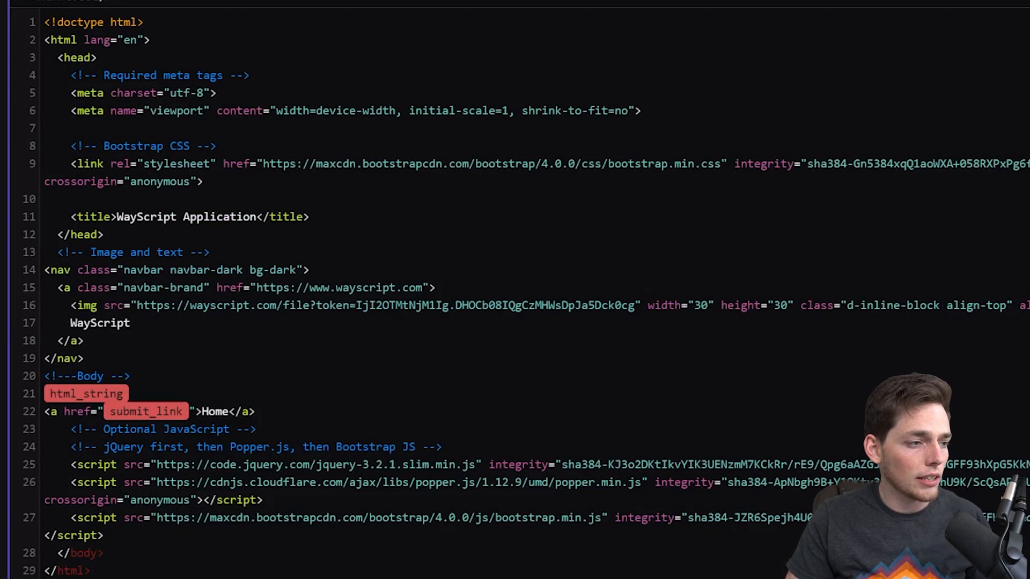
pyautogui.press('ctrl+s')
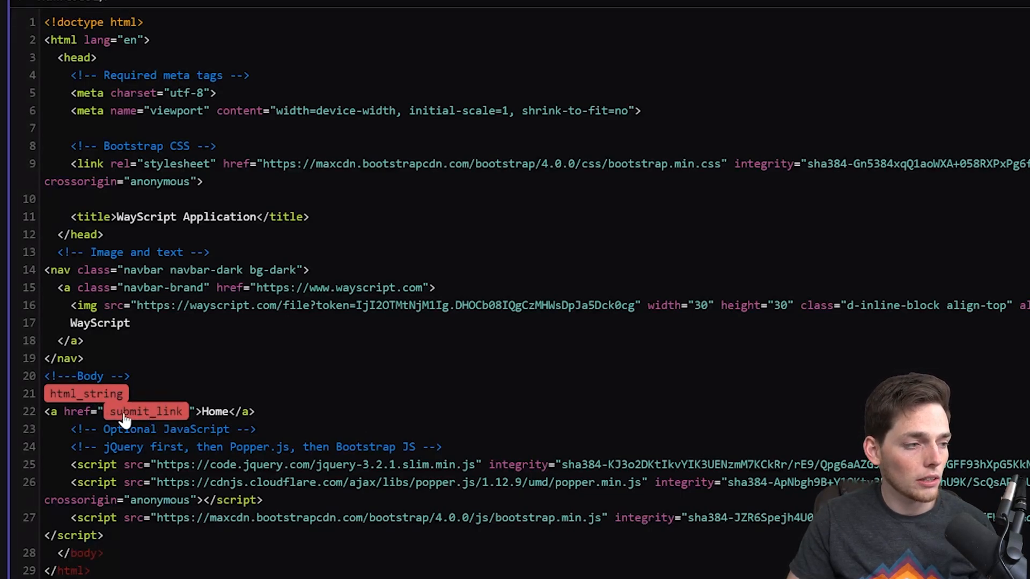
pyautogui.moveTo(151, 420)
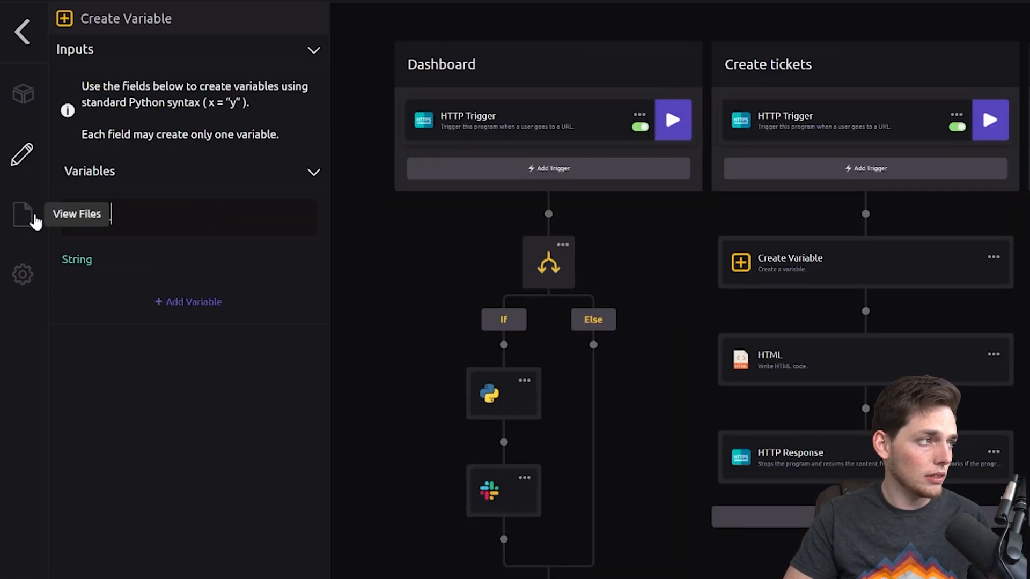
# Define submit_link = '' and copy the Dashboard endpoint URL as its value
pyautogui.write("link = ''")
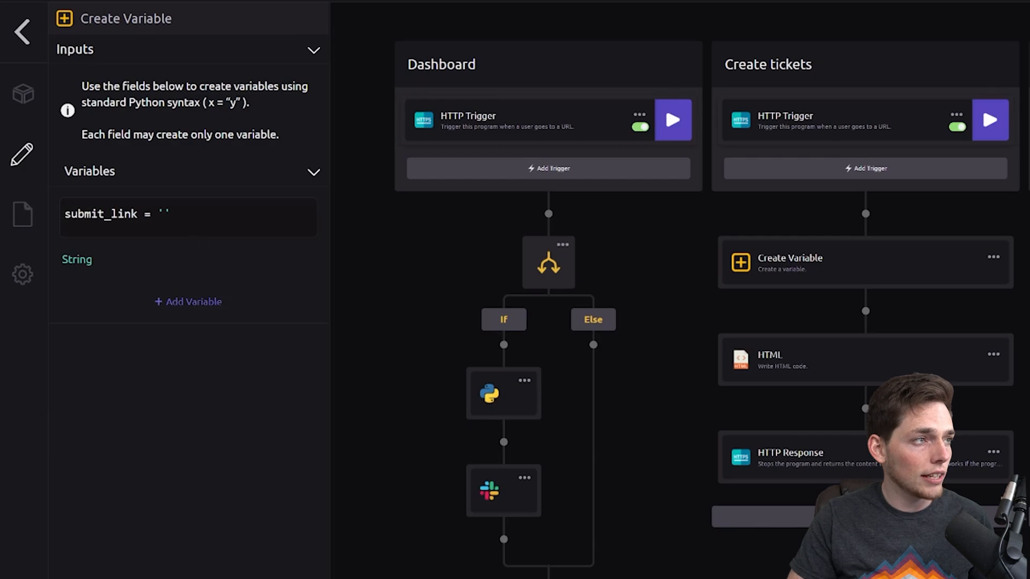
pyautogui.click(532, 121)
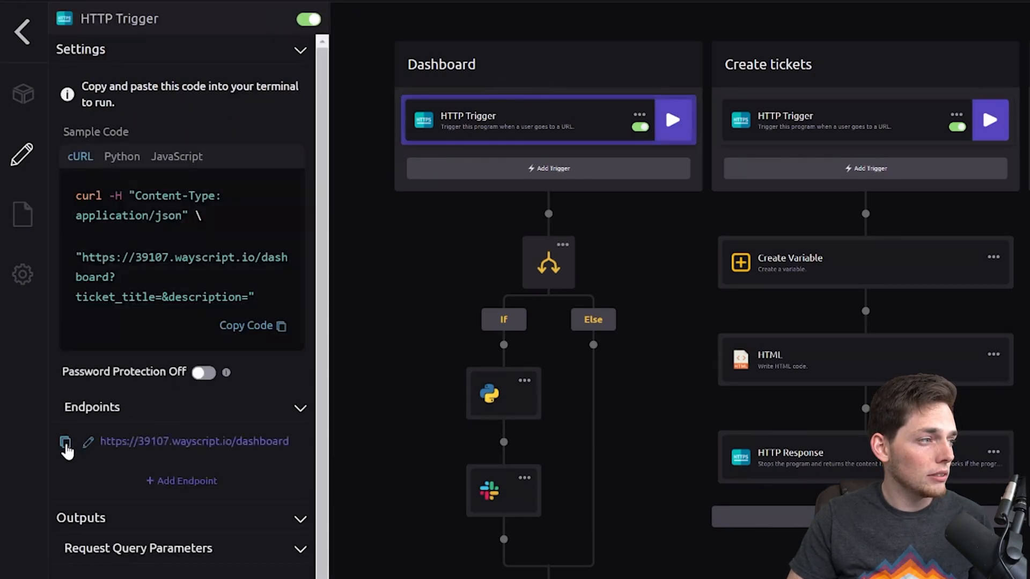
pyautogui.click(789, 263)
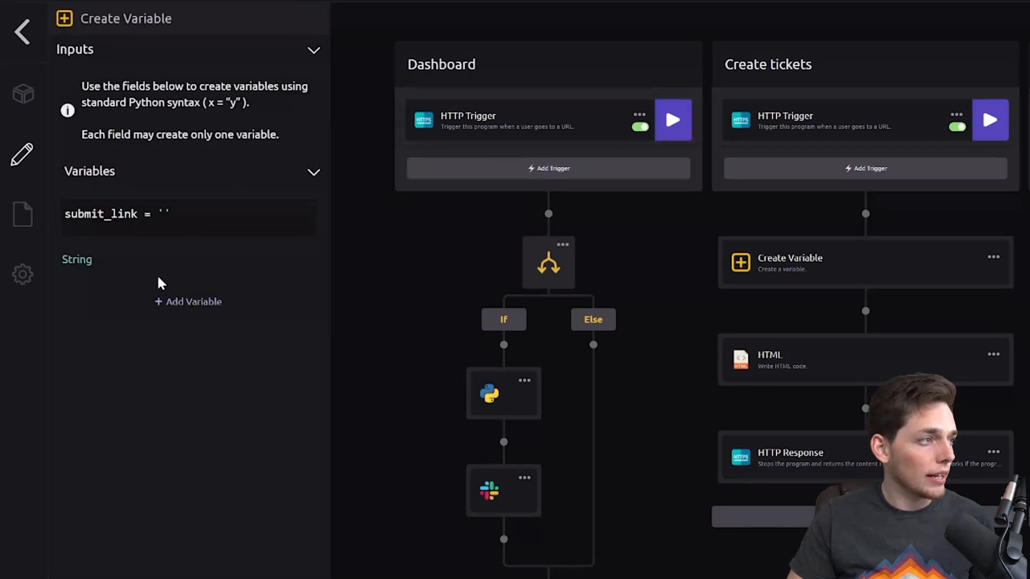
pyautogui.click(161, 214)
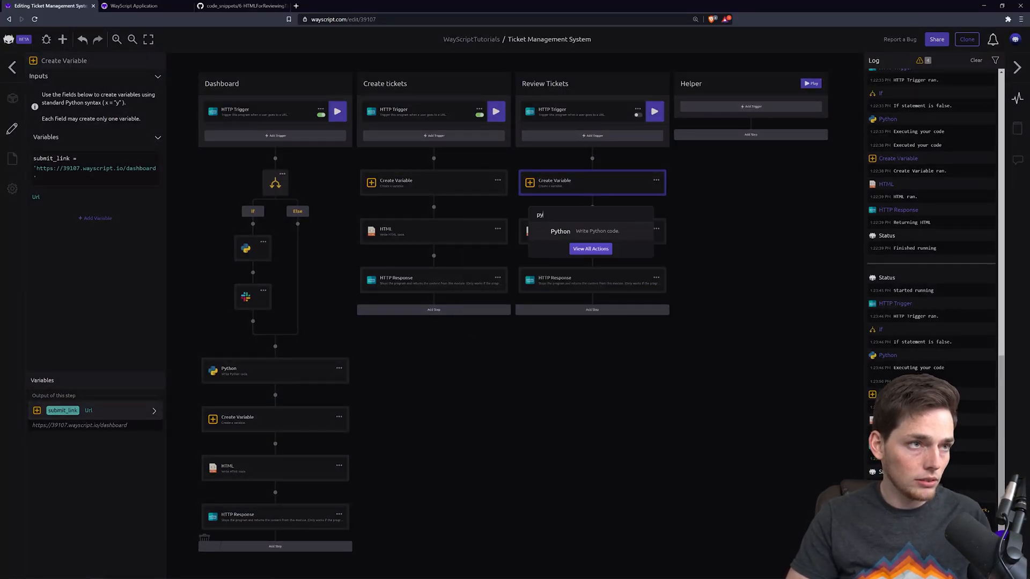
# Insert a Python step between Create Variable and HTML and open its settings
pyautogui.click(560, 230)
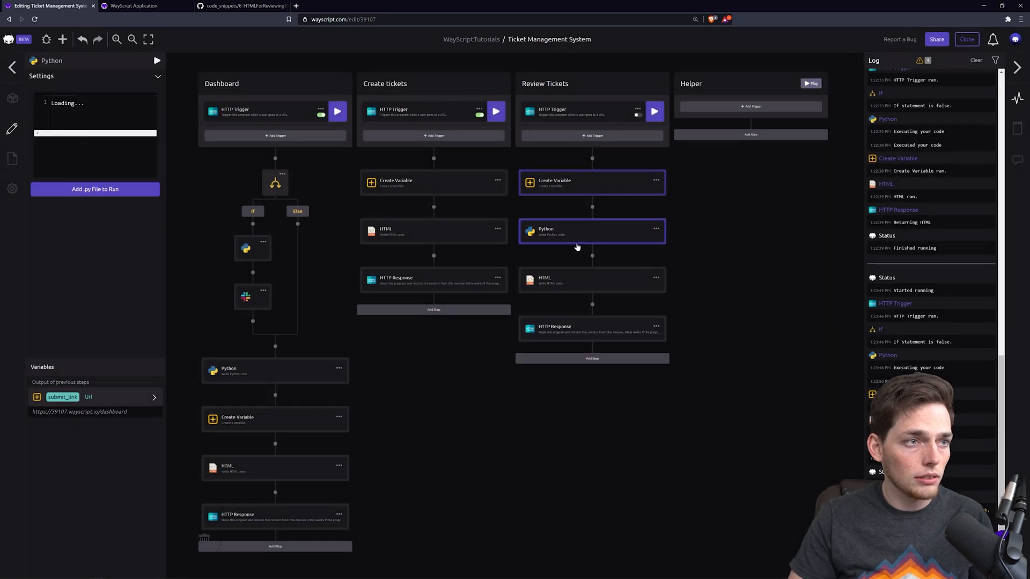
pyautogui.click(590, 231)
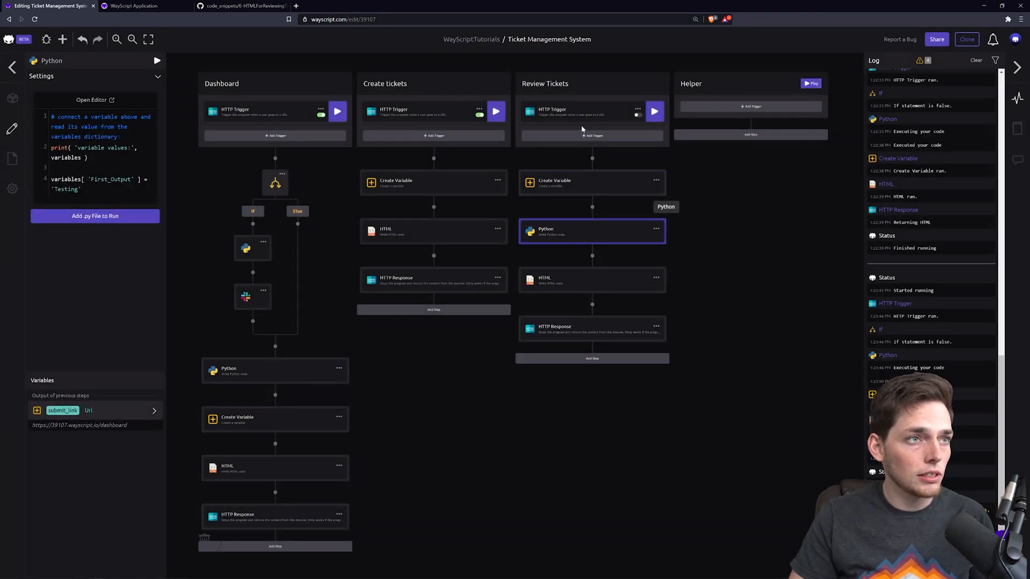
pyautogui.moveTo(573, 114)
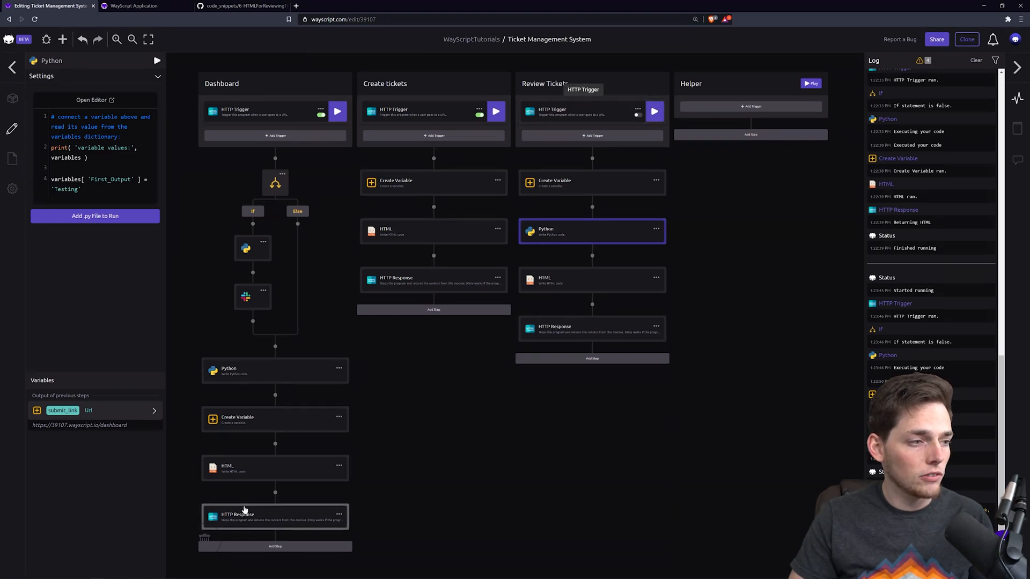
pyautogui.moveTo(244, 276)
pyautogui.write('title')
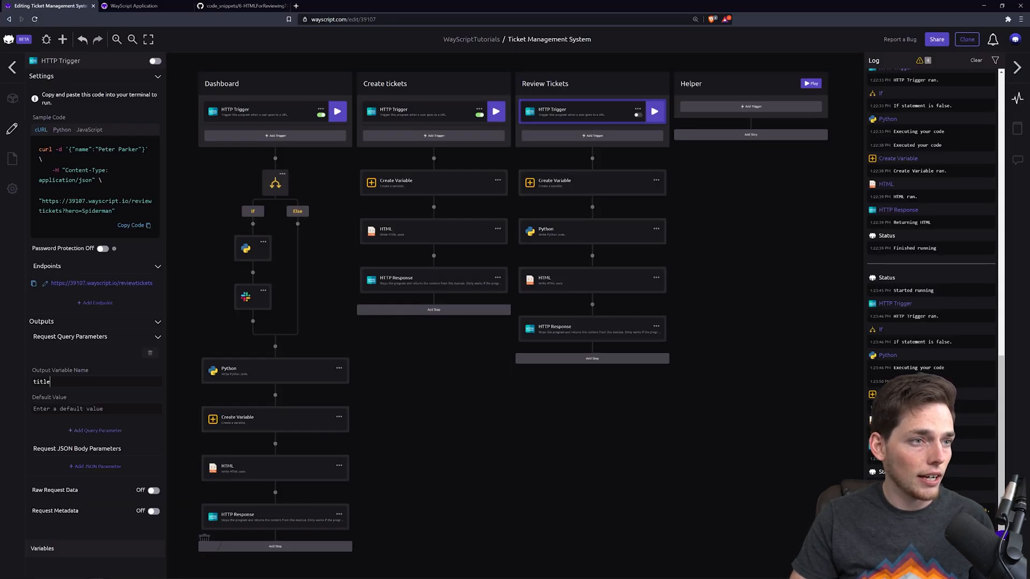
# Open the Review Tickets Python step showing the new title query parameter
pyautogui.click(590, 231)
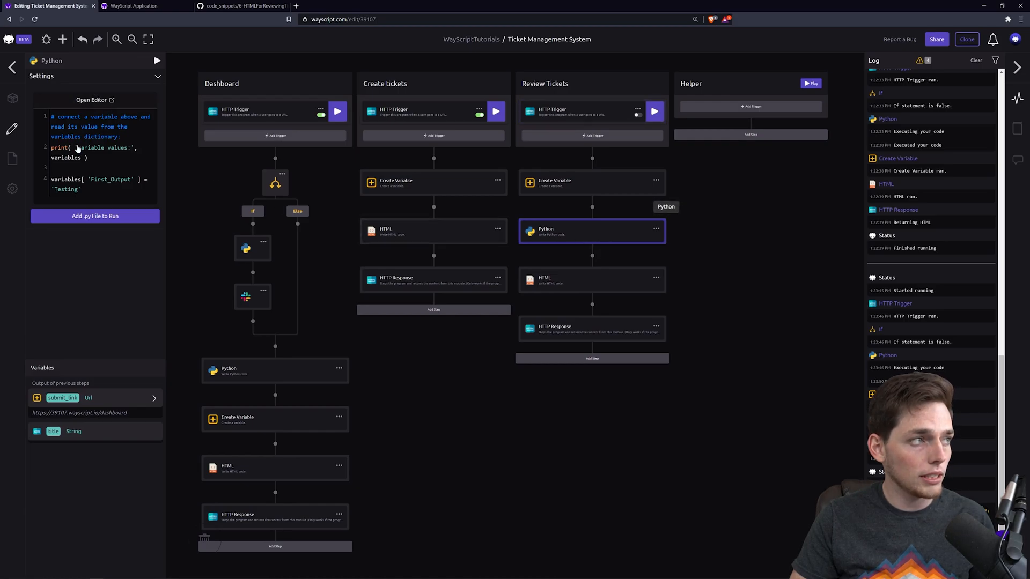
# Paste the GitHub TinyDB review logic into the Python editor and save
pyautogui.click(94, 100)
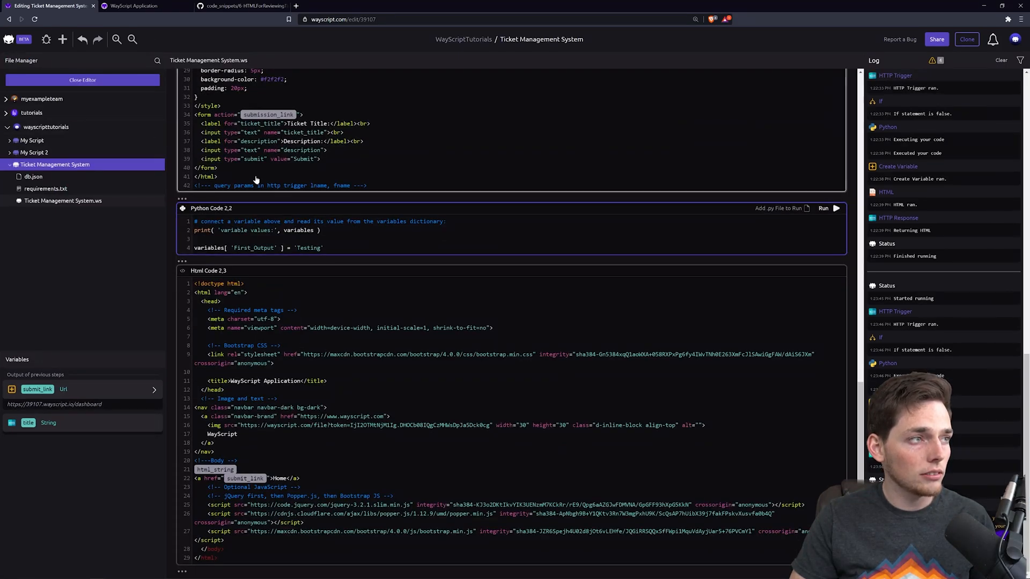
pyautogui.click(236, 6)
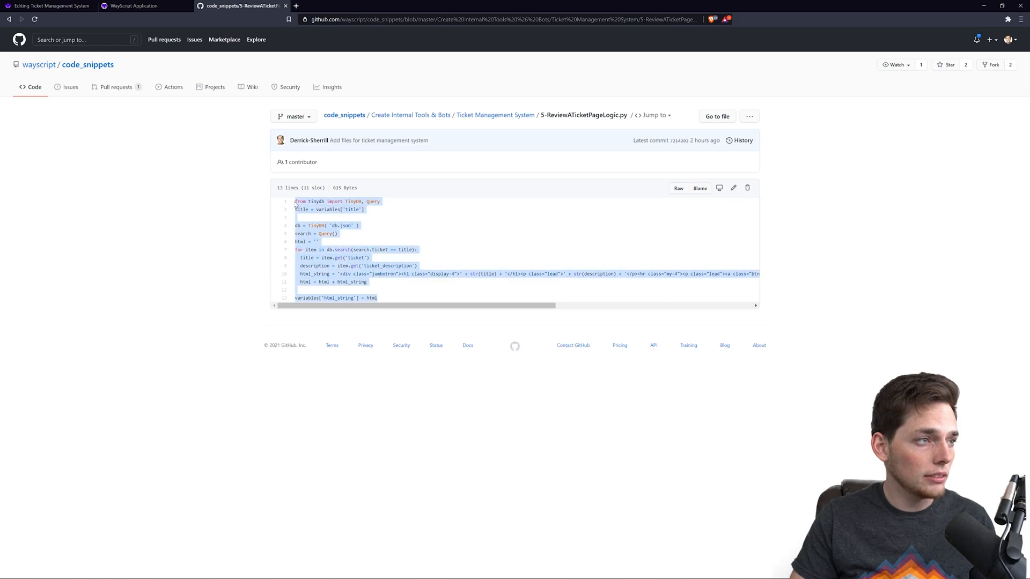
pyautogui.click(50, 6)
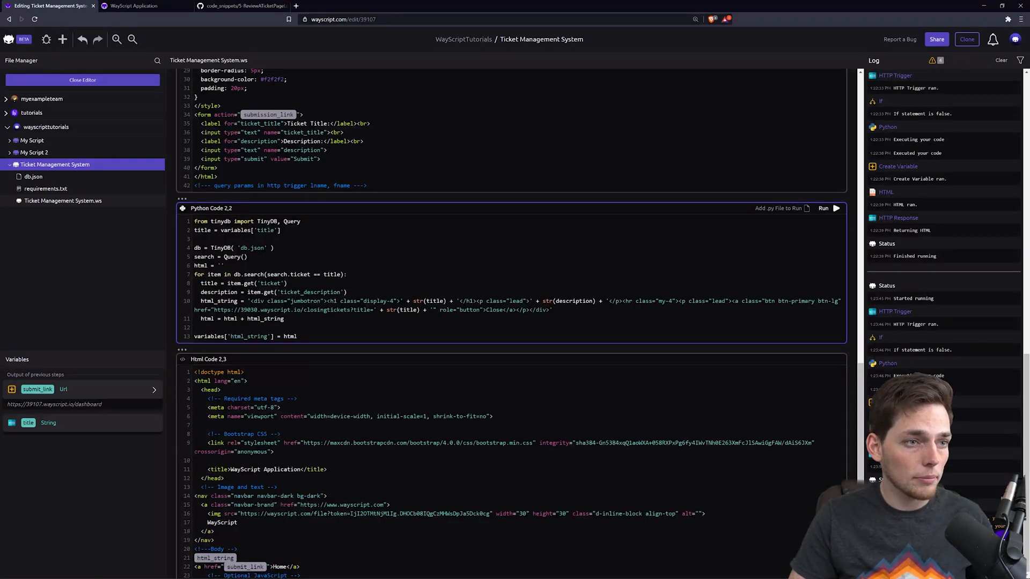
pyautogui.press('ctrl+s')
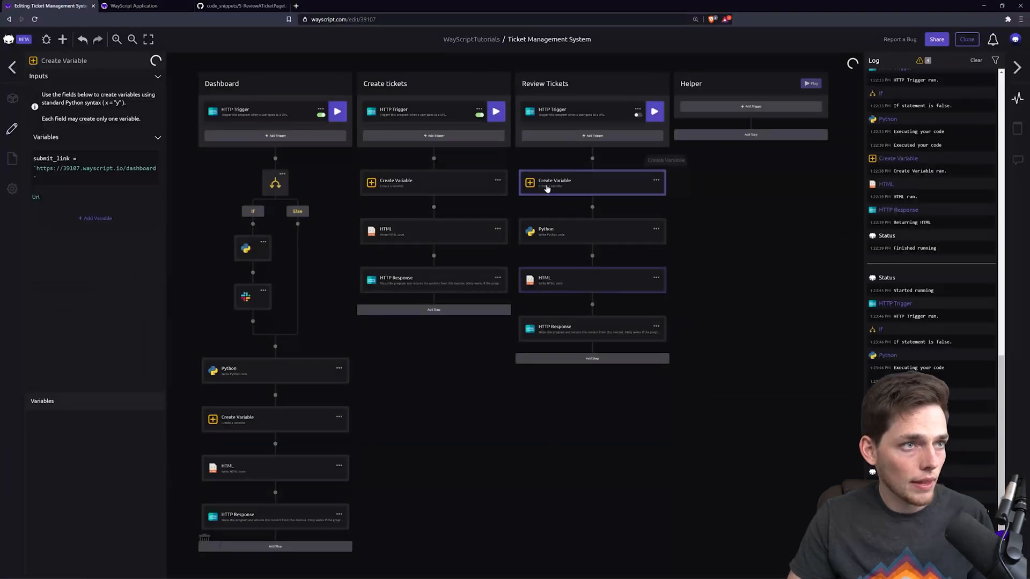
# Add an HTTP trigger and a Python step to the Helper workflow
pyautogui.click(591, 183)
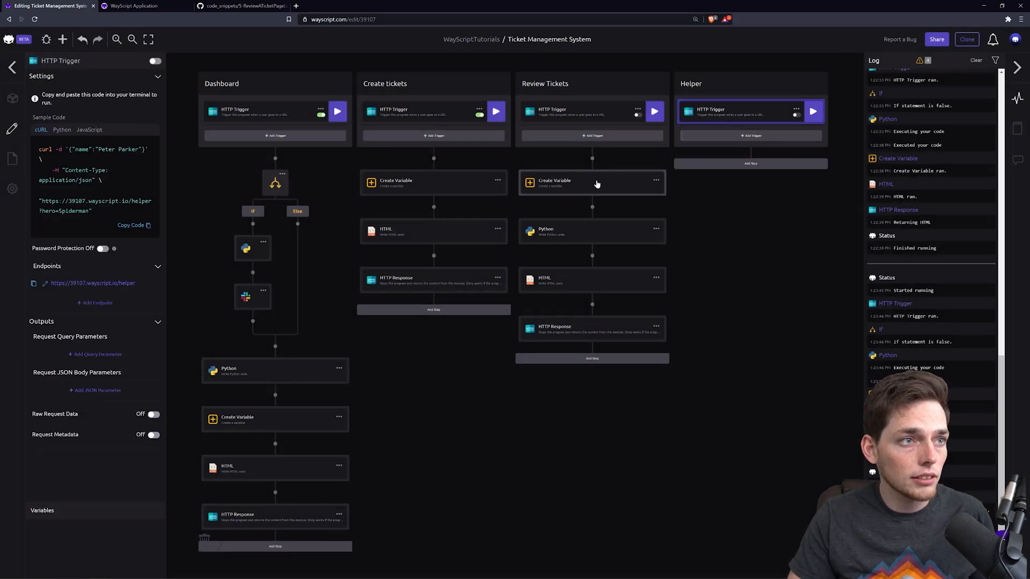
pyautogui.moveTo(592, 238)
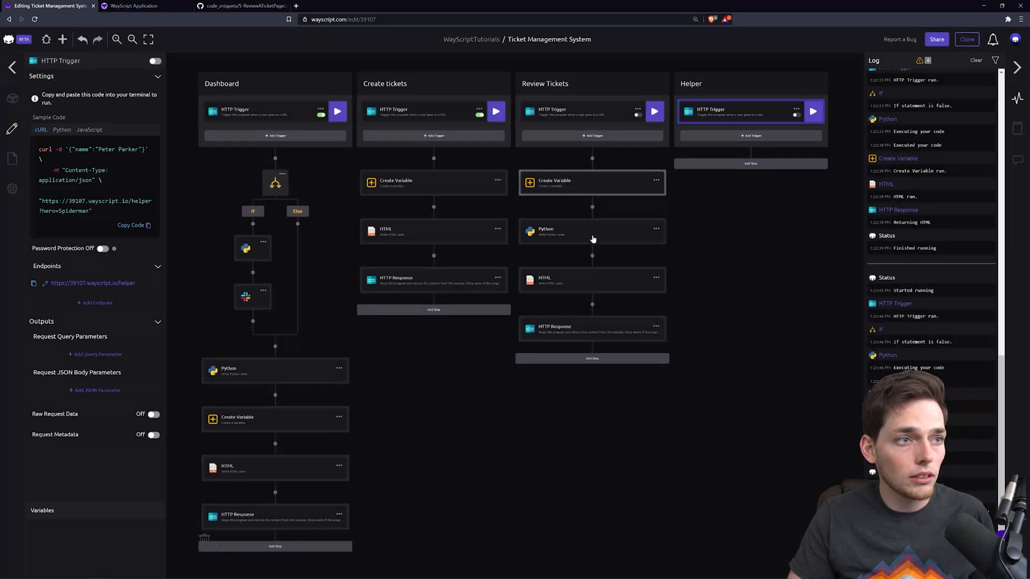
pyautogui.click(592, 358)
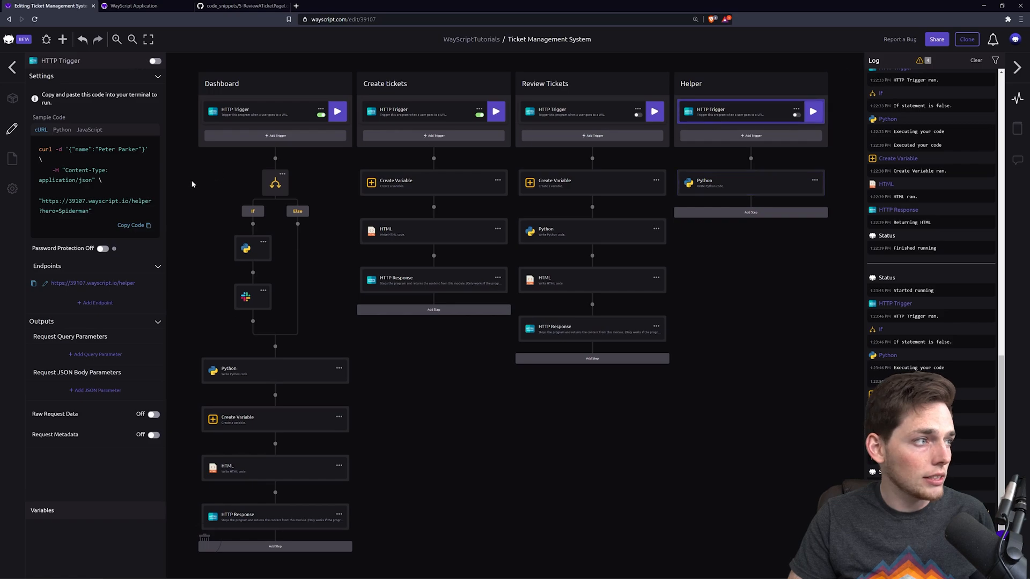
pyautogui.click(131, 225)
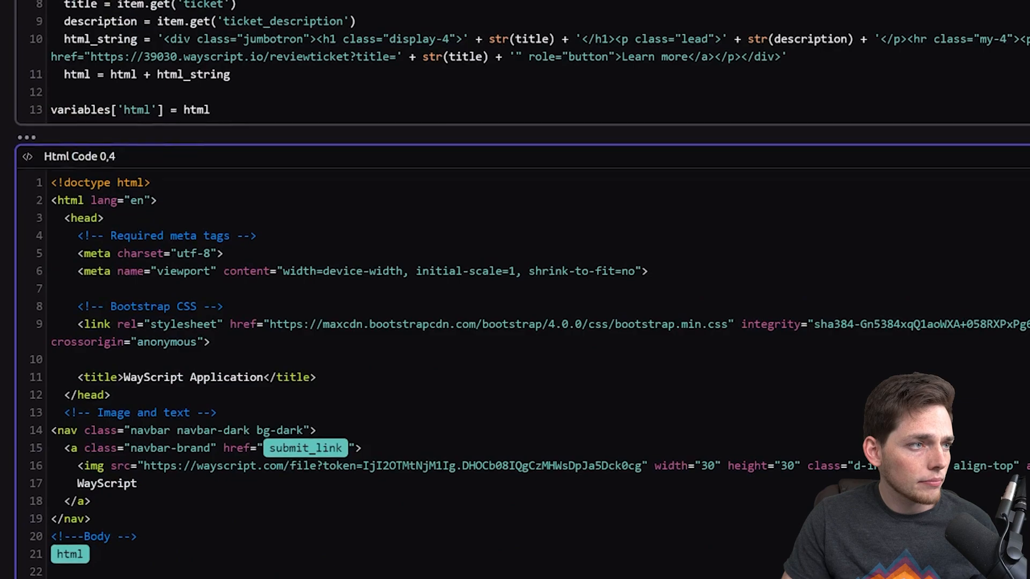
# Scroll up through the Dashboard Python code that lists open TinyDB tickets
pyautogui.scroll(3)
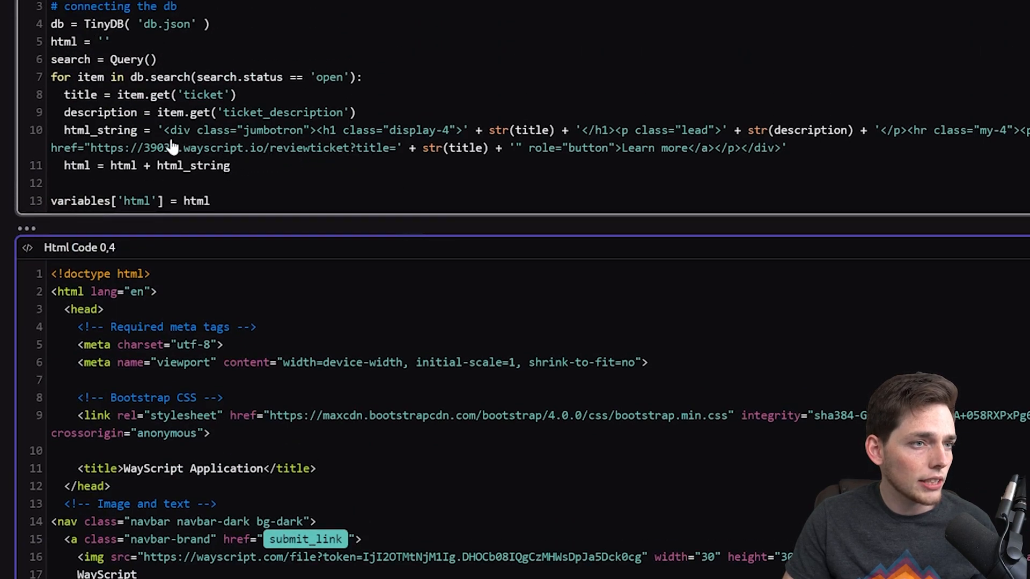
pyautogui.moveTo(274, 161)
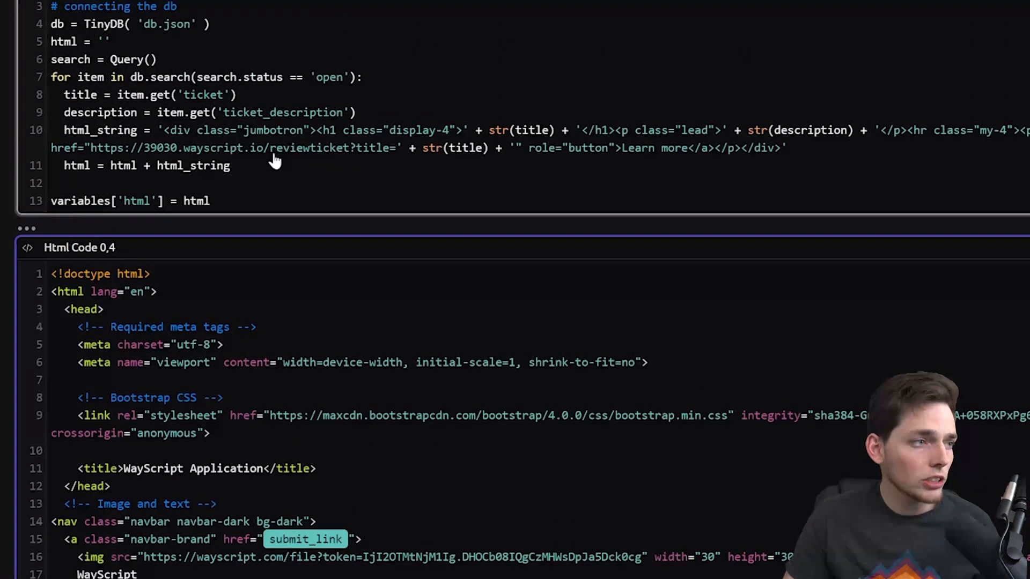
pyautogui.moveTo(360, 158)
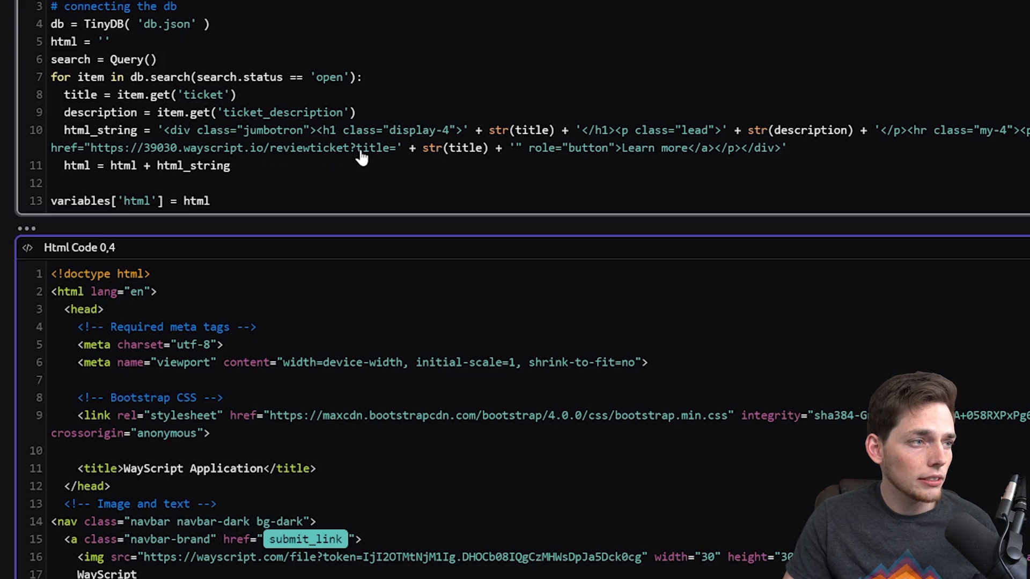
pyautogui.moveTo(373, 157)
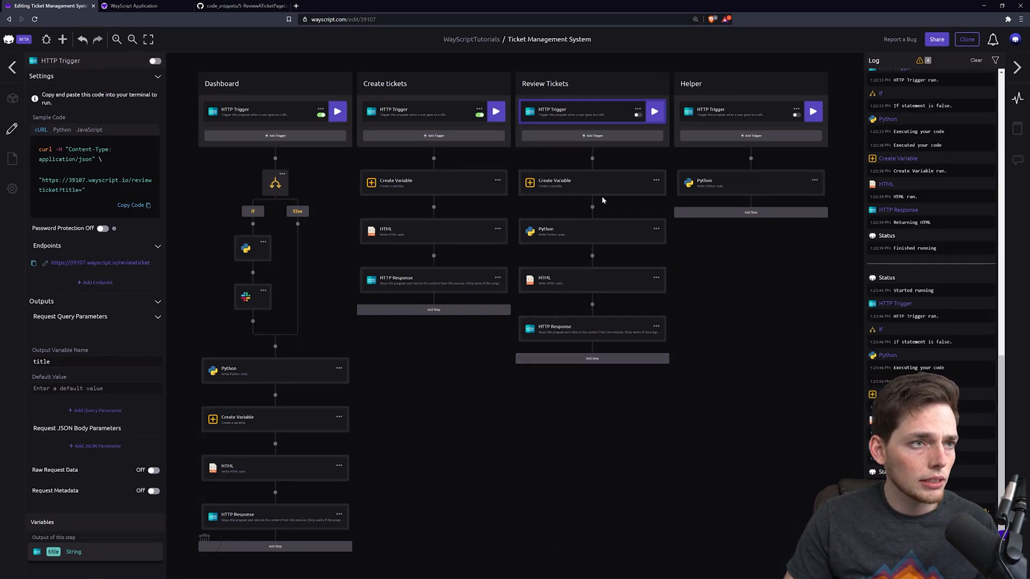
# Switch on the Review Tickets and Helper triggers and view the deployed ticket dashboard
pyautogui.click(155, 61)
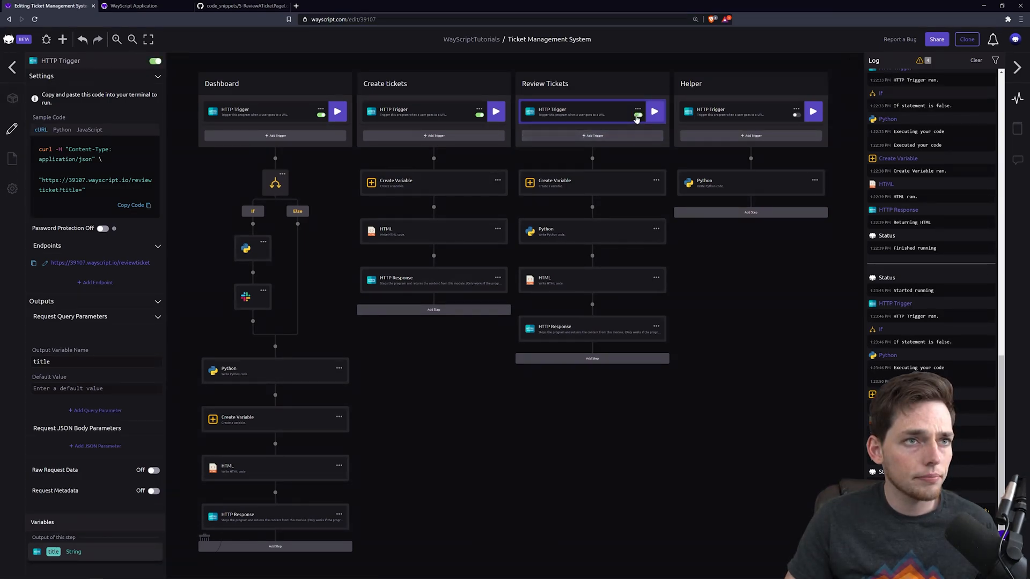
pyautogui.click(742, 112)
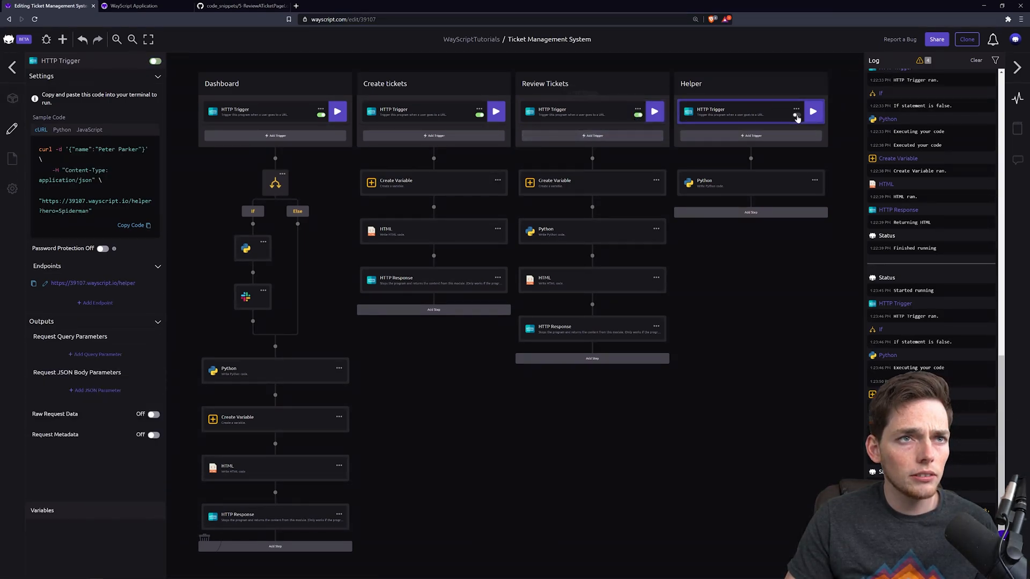
pyautogui.moveTo(752, 178)
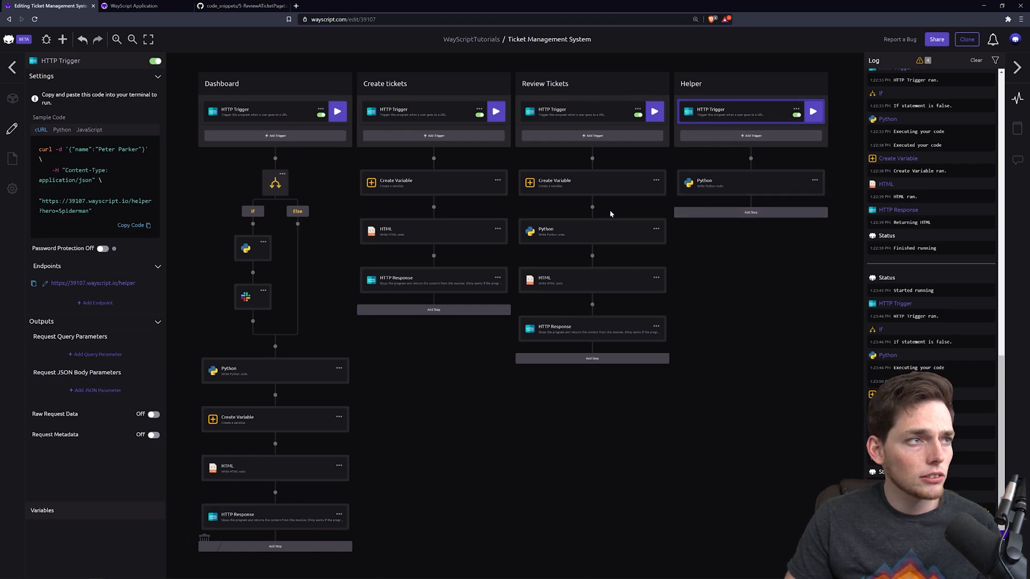
pyautogui.click(134, 6)
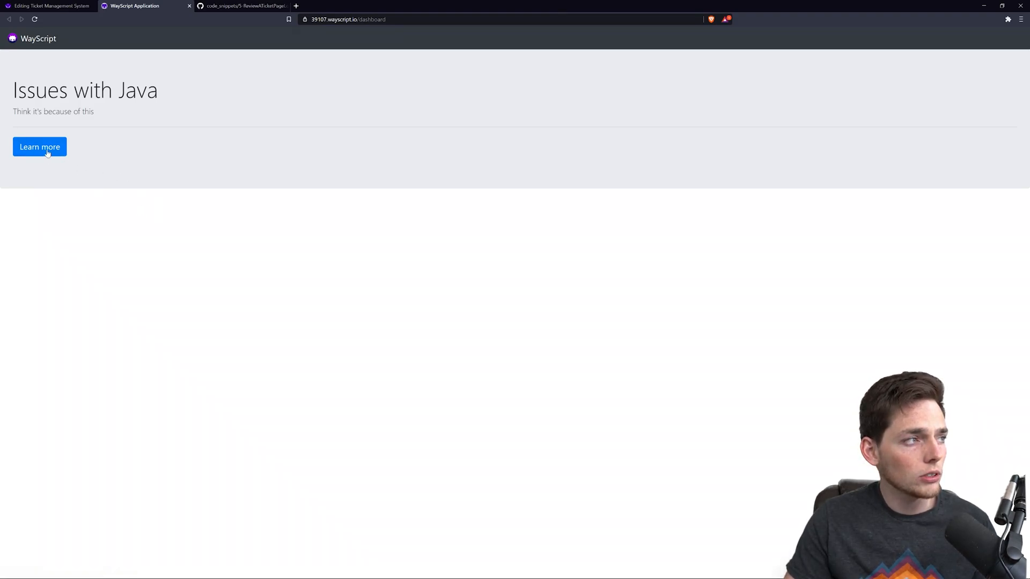
# Open the Issues with Java review page via Learn more, then return to the editor
pyautogui.click(39, 146)
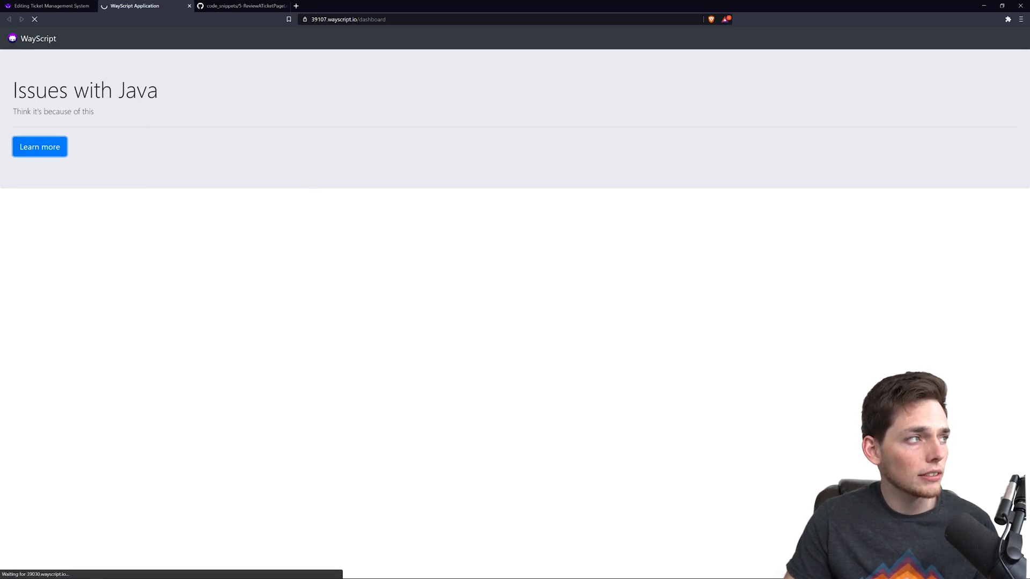
pyautogui.moveTo(226, 255)
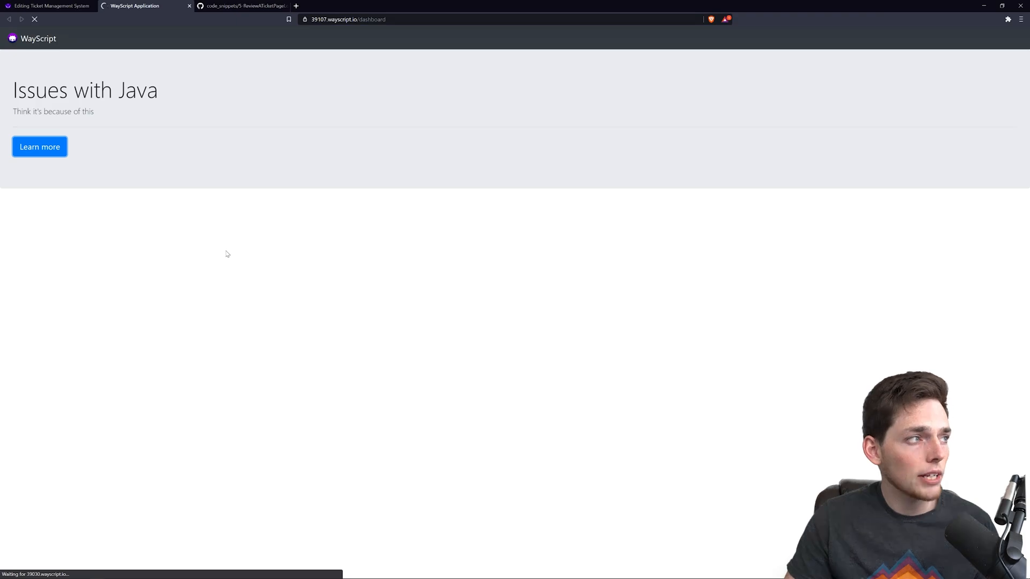
pyautogui.click(39, 146)
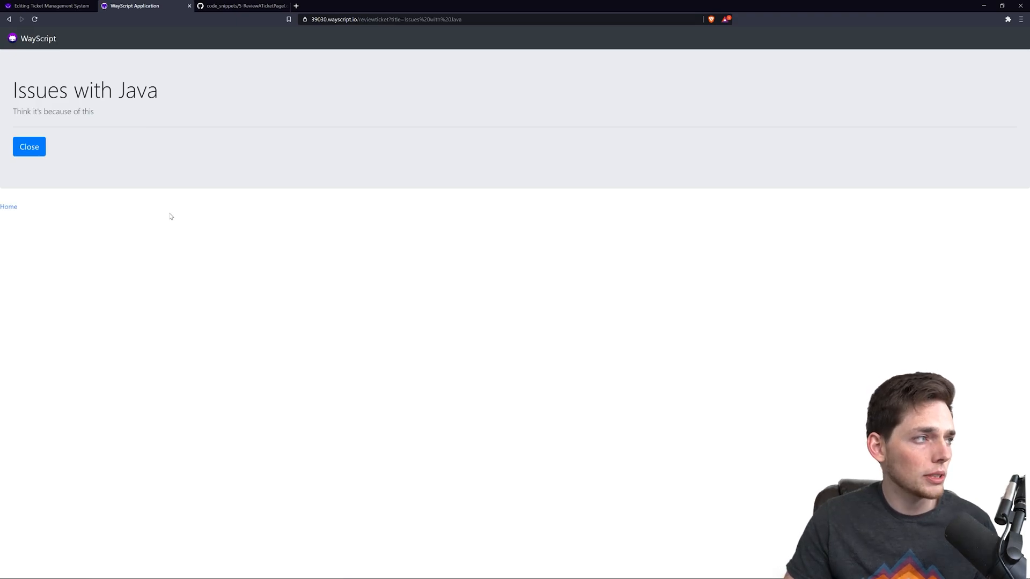
pyautogui.moveTo(8, 206)
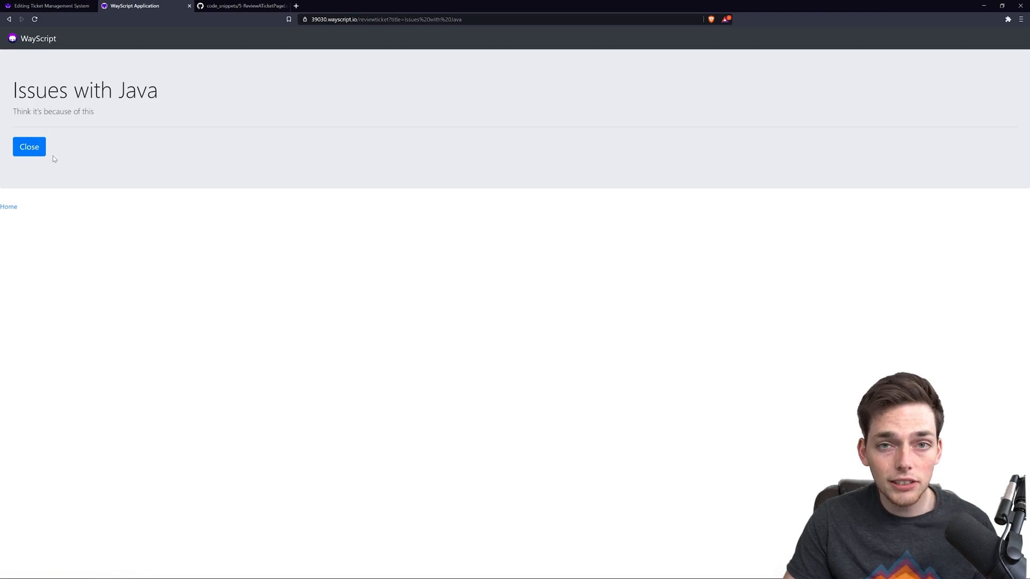
pyautogui.moveTo(38, 64)
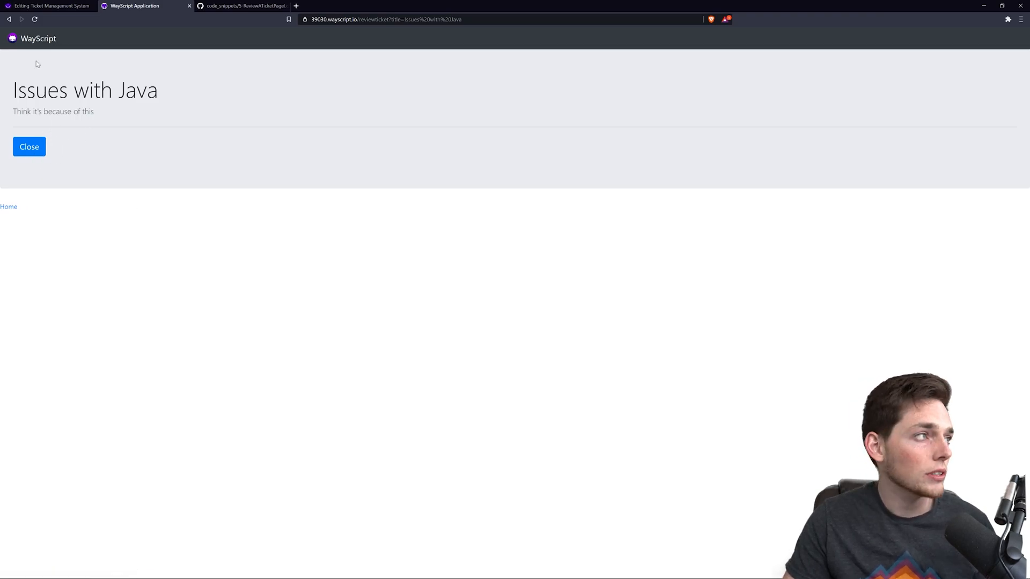
pyautogui.click(49, 6)
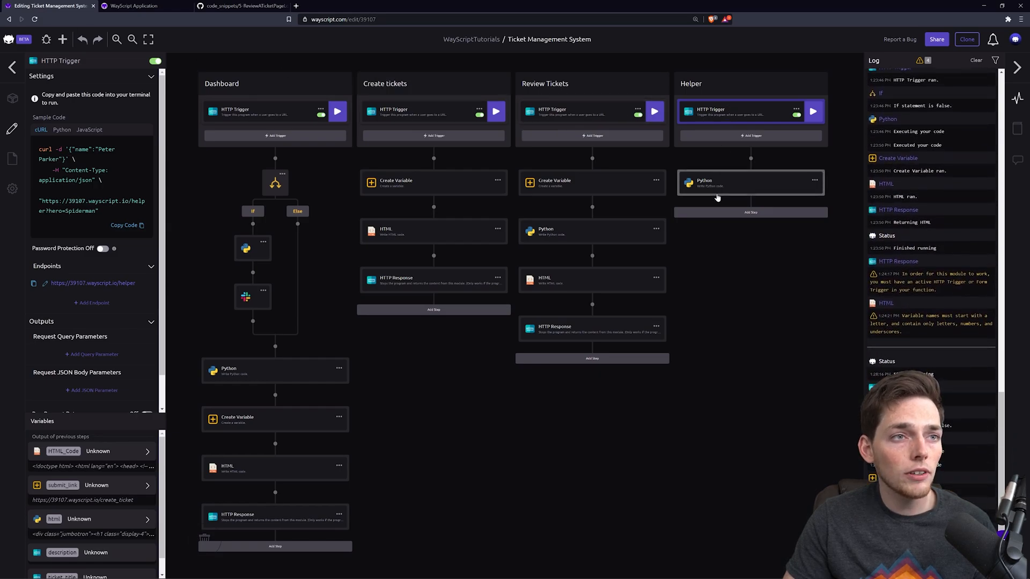
# Fill the Helper Python step with the GitHub helper script that closes the titled ticket
pyautogui.click(750, 183)
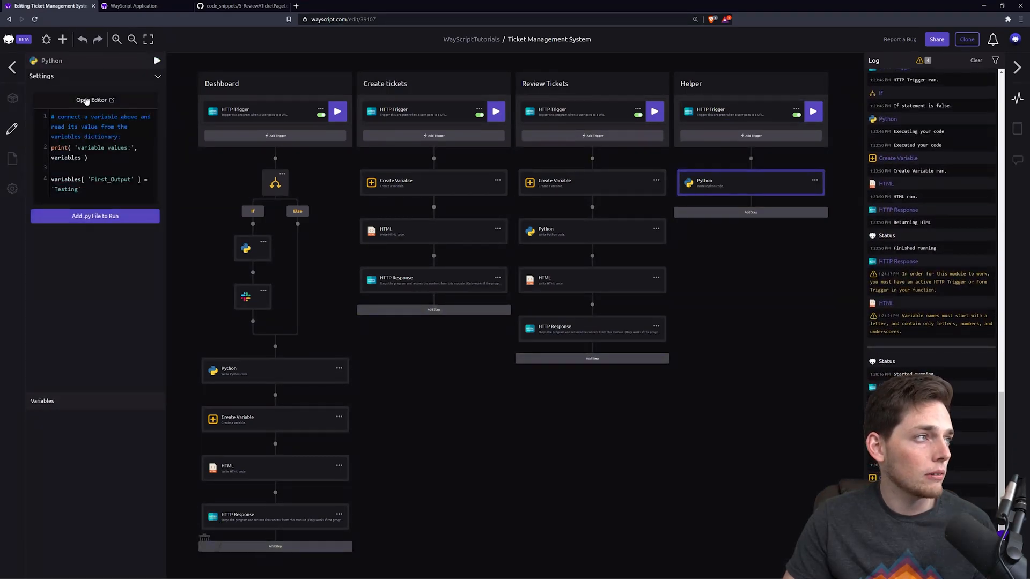
pyautogui.click(243, 5)
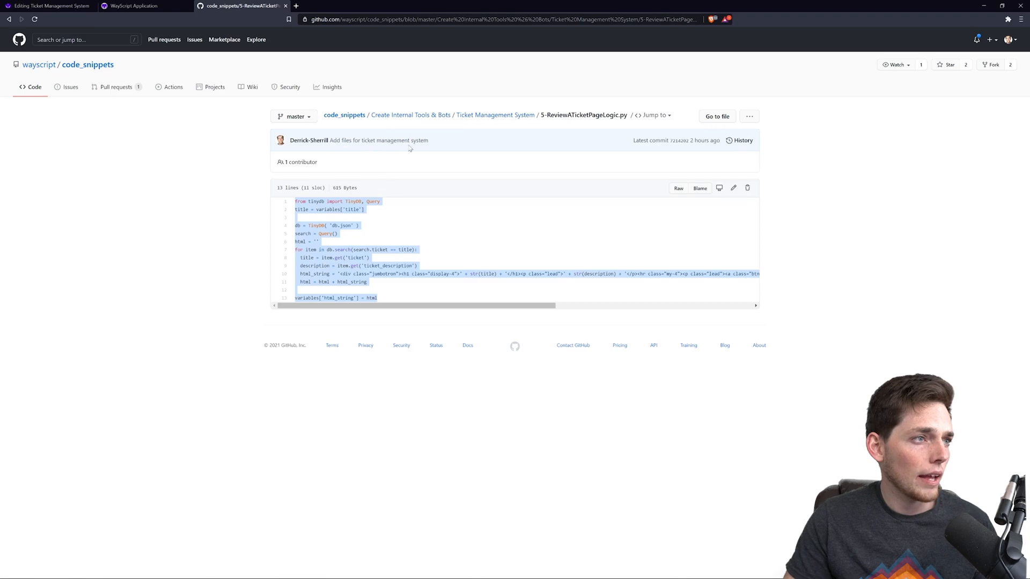
pyautogui.click(495, 117)
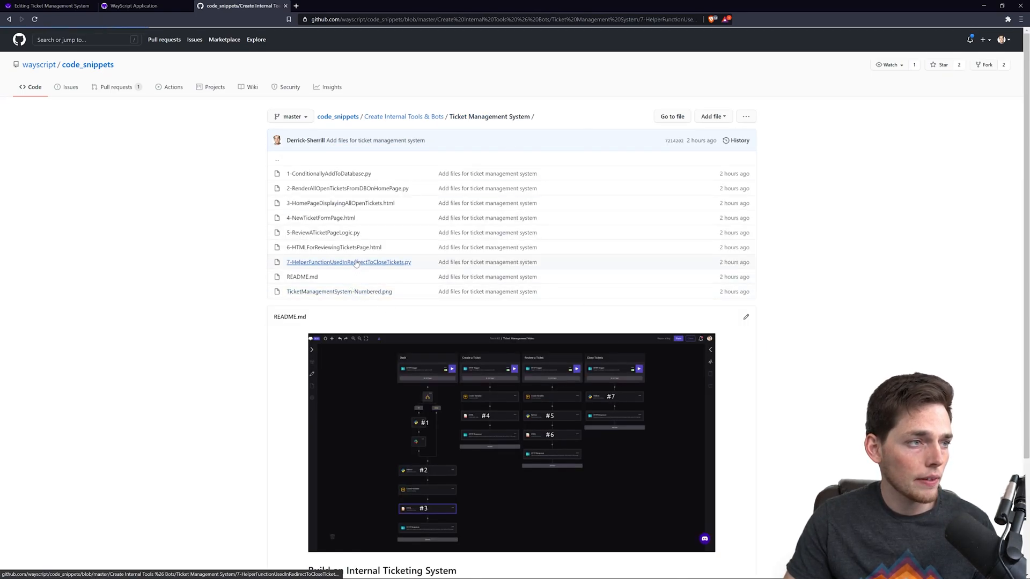
pyautogui.click(348, 262)
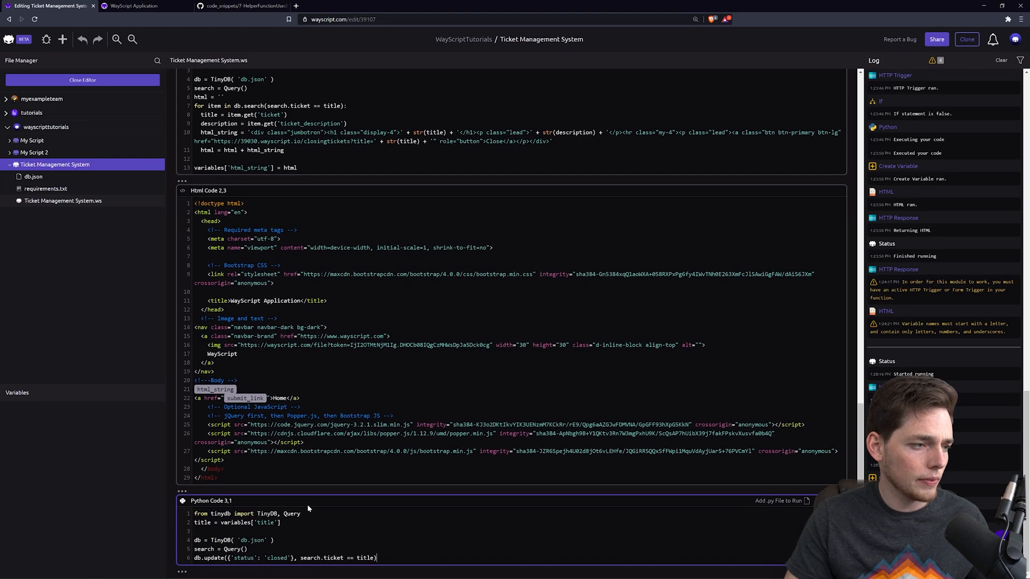
pyautogui.press('ctrl+s')
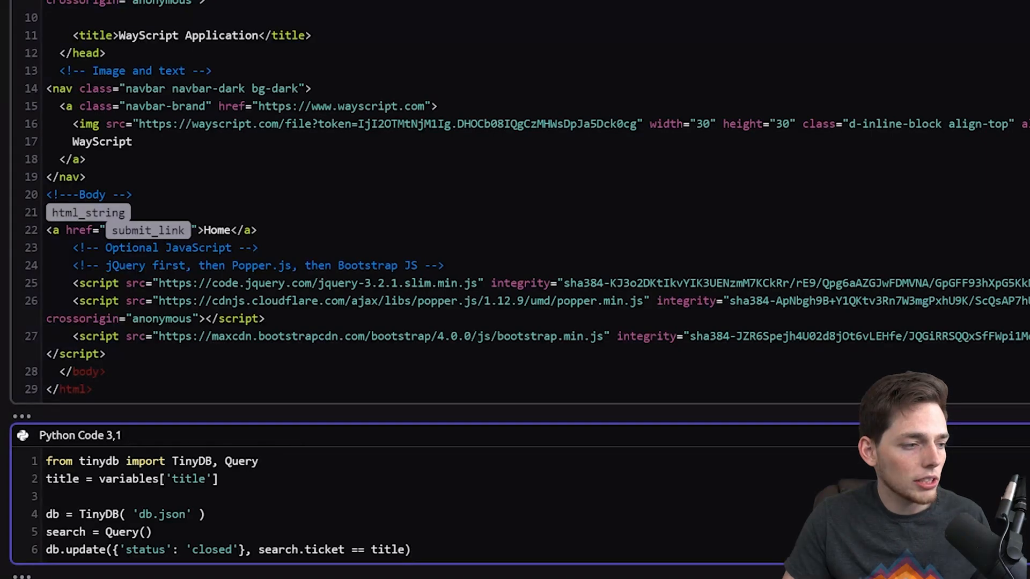
pyautogui.doubleClick(143, 550)
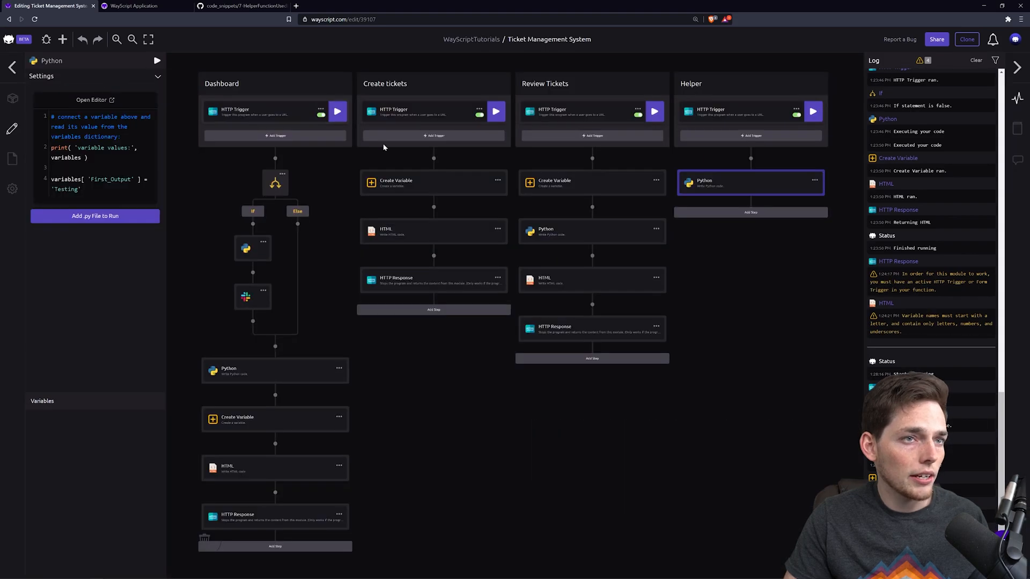
pyautogui.click(133, 6)
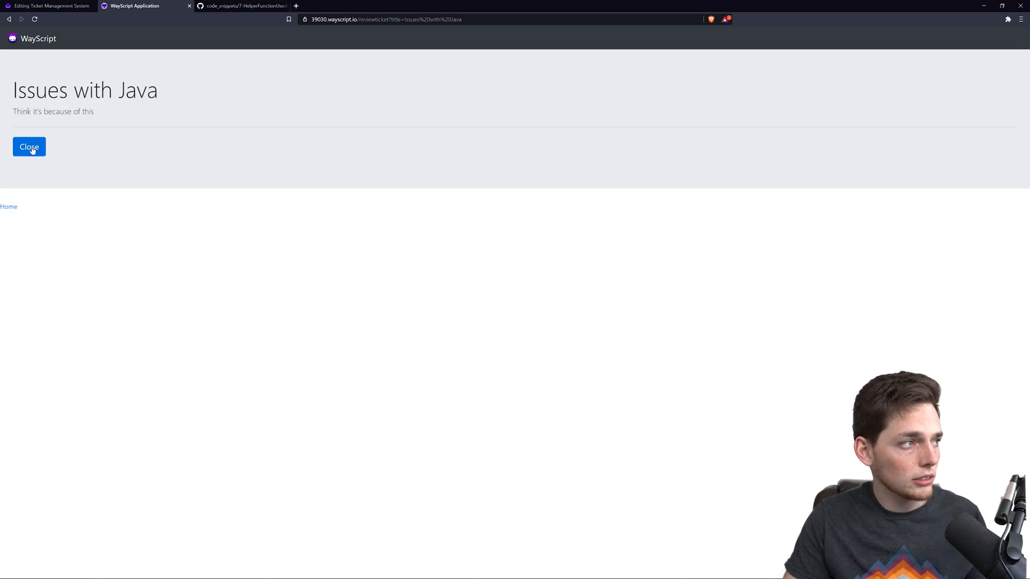
# Press Close on the Issues with Java review page to close the ticket
pyautogui.click(29, 146)
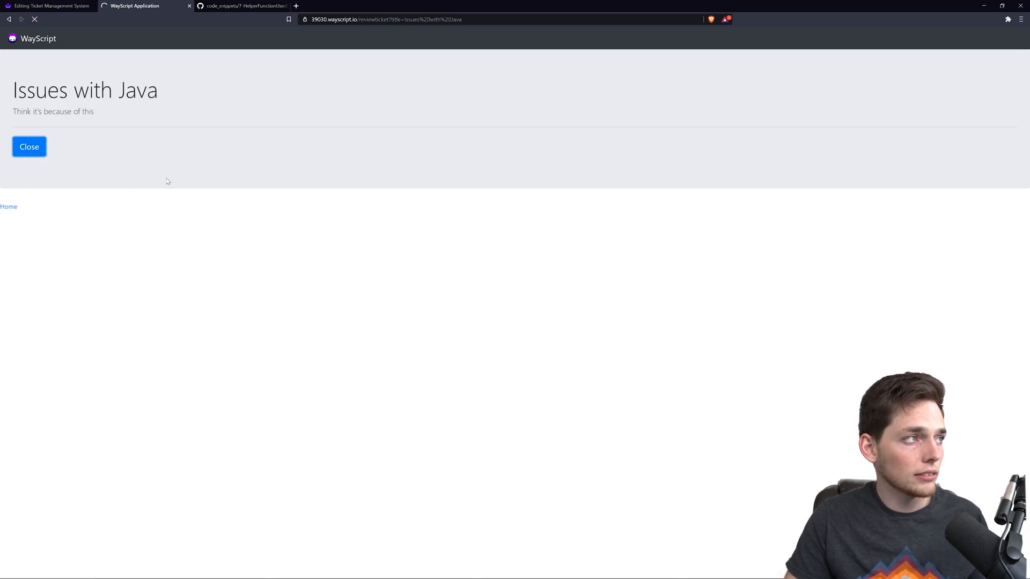
pyautogui.click(29, 147)
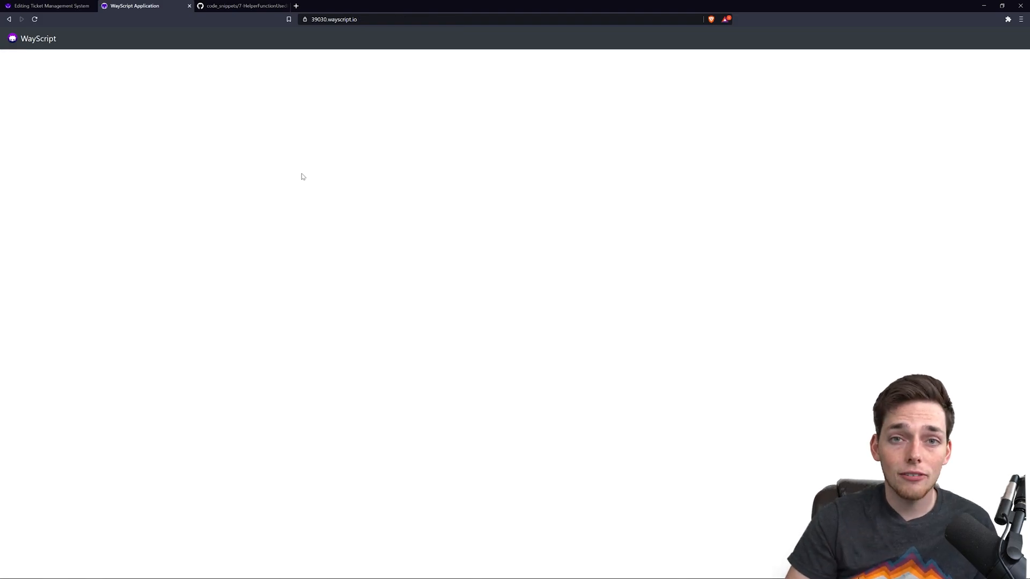